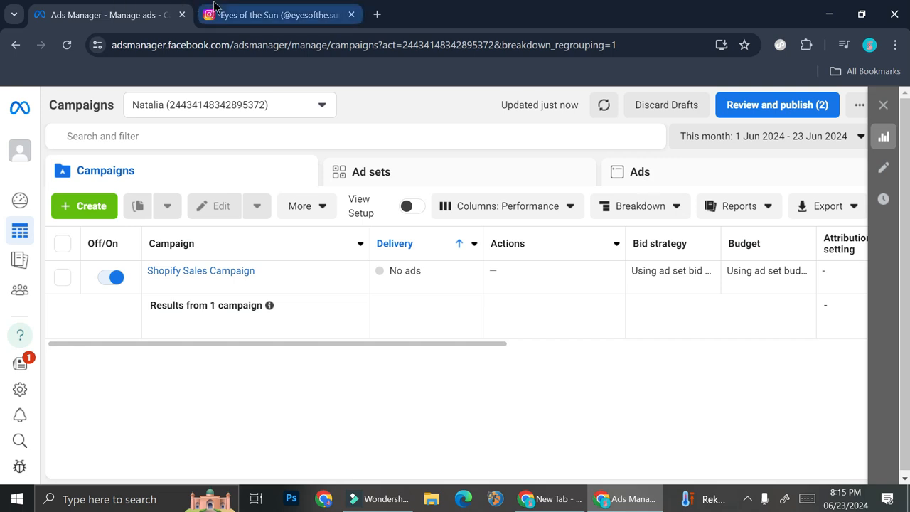
Step: Bring up the Eyes of the Sun business profile in the Instagram browser tab
left_click(277, 15)
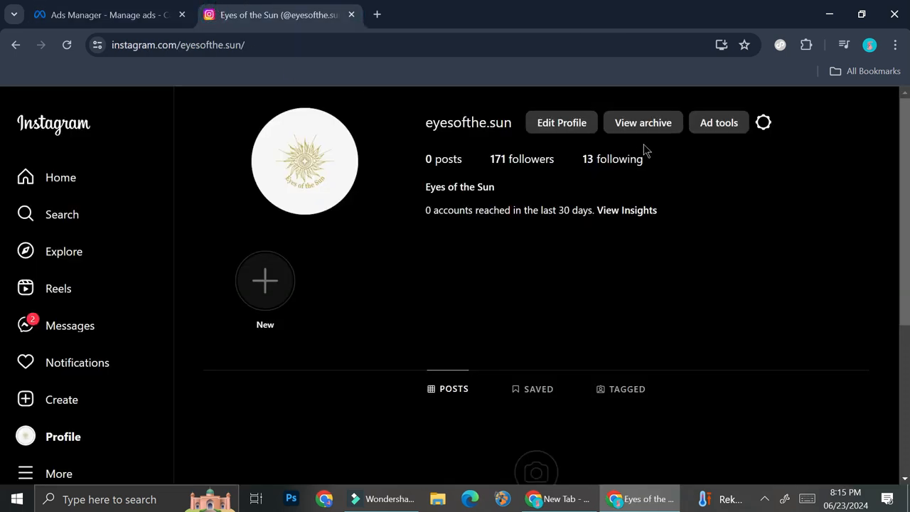
mouse_move(703, 145)
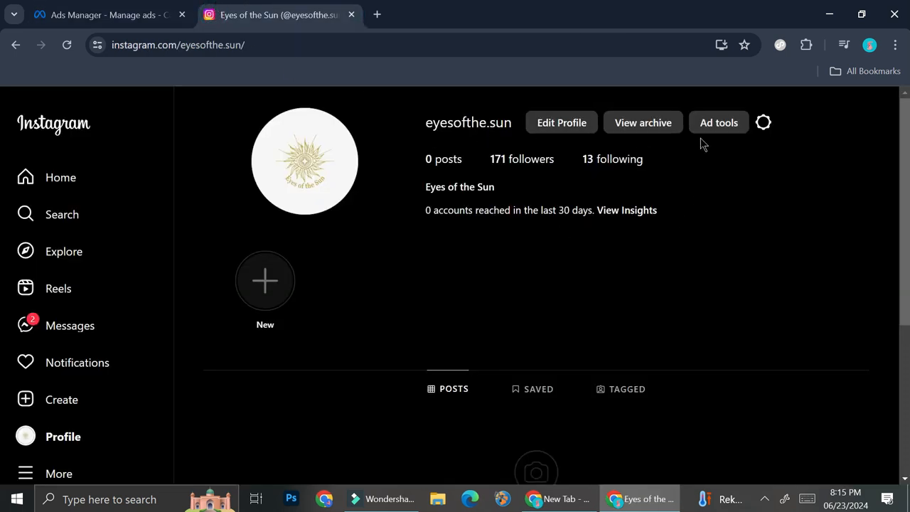
mouse_move(274, 128)
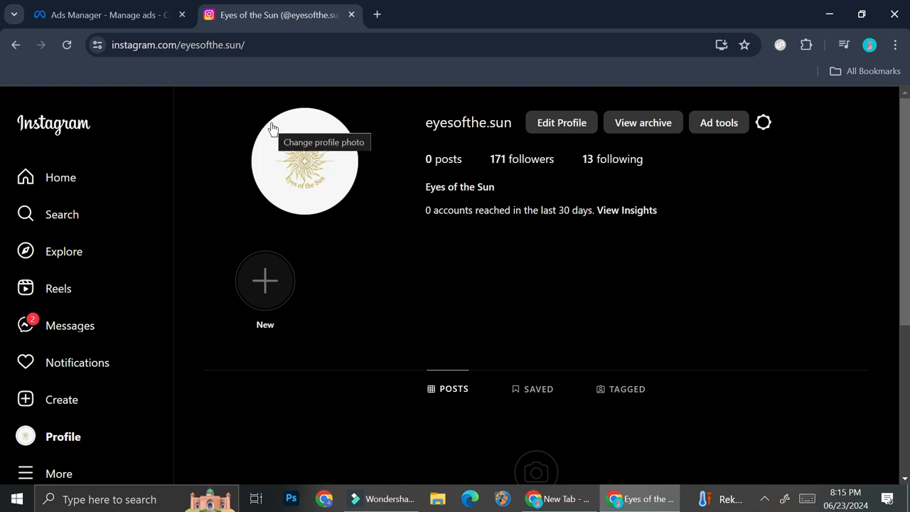
mouse_move(893, 228)
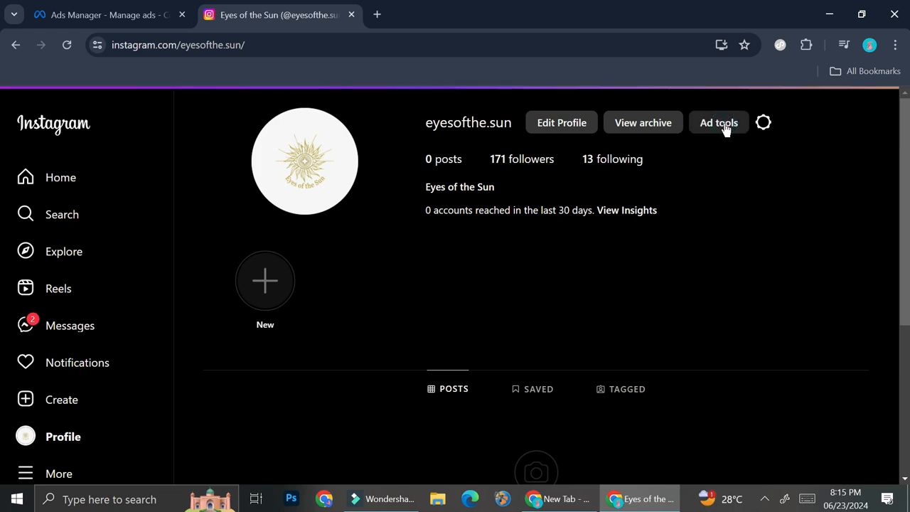
Step: Start a new ad from the profile's Ad tools, reaching the Create ad choices
left_click(718, 122)
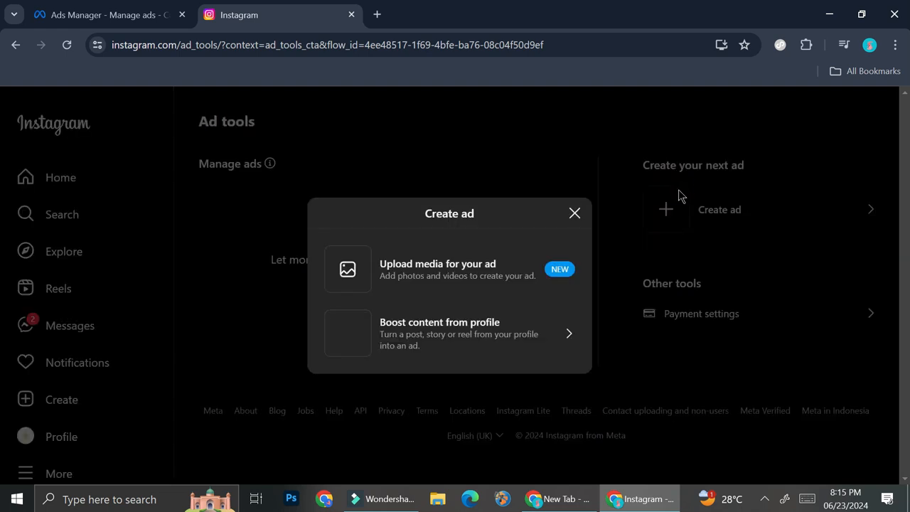
mouse_move(586, 231)
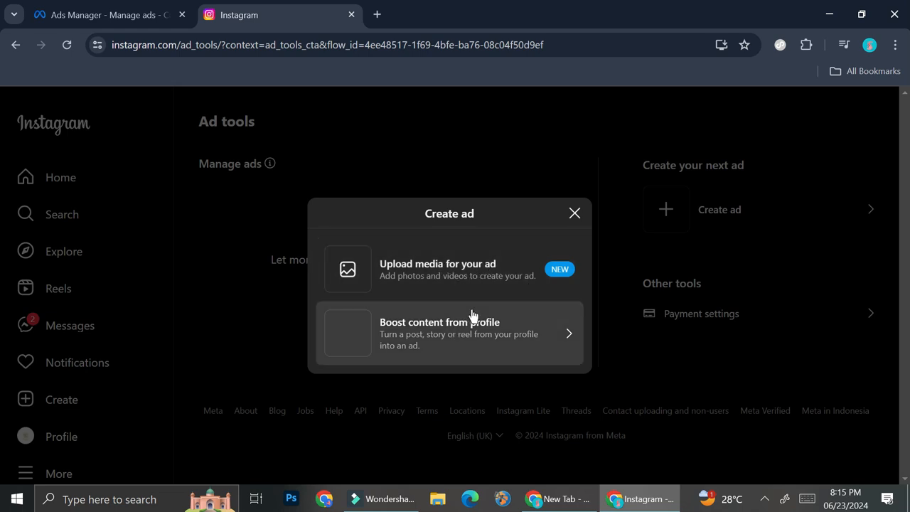
mouse_move(506, 277)
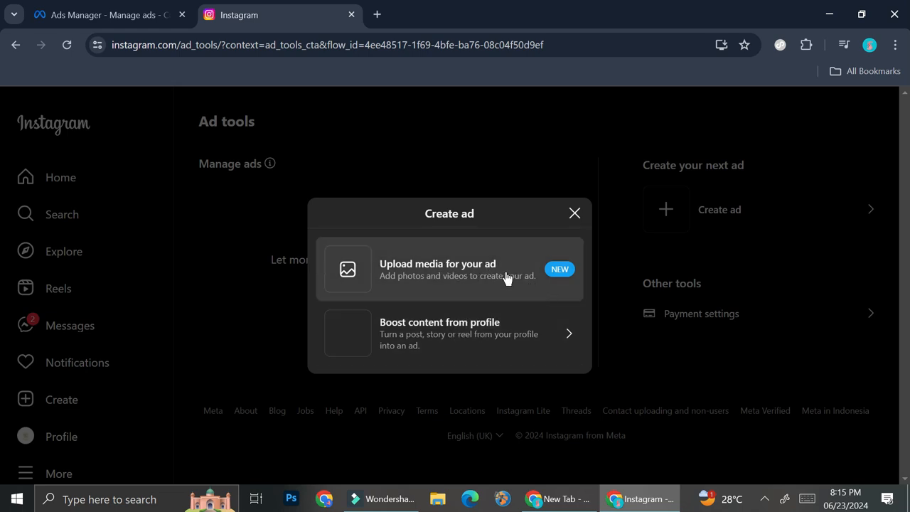
Step: Upload the Coming Soon nail photo from the computer and start its caption with 'Nail'
left_click(438, 269)
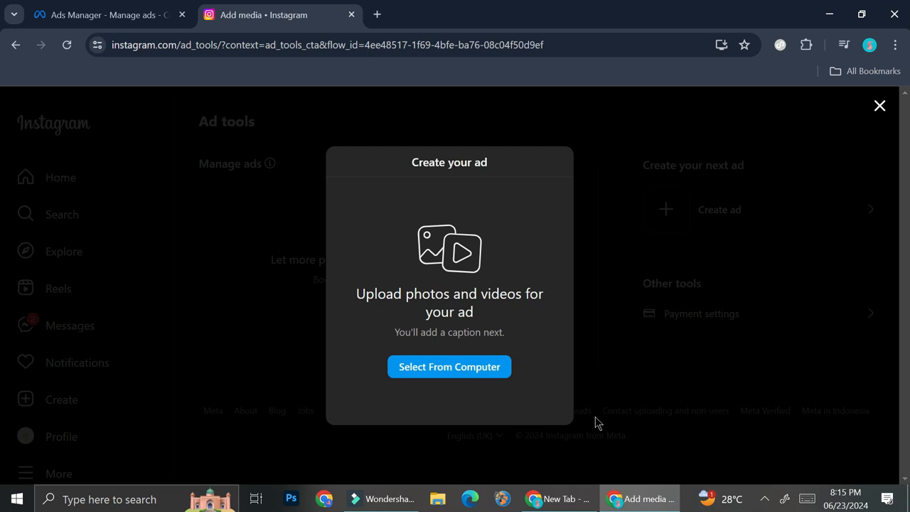
mouse_move(471, 384)
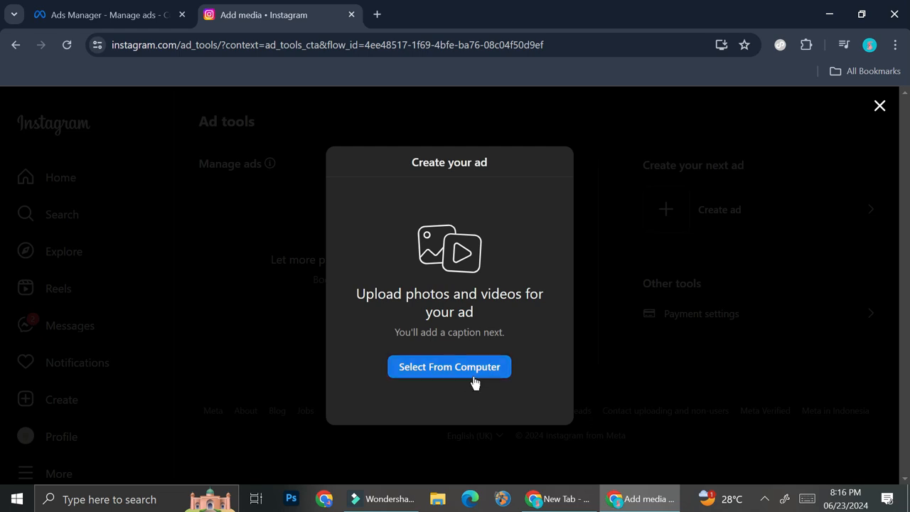
left_click(449, 366)
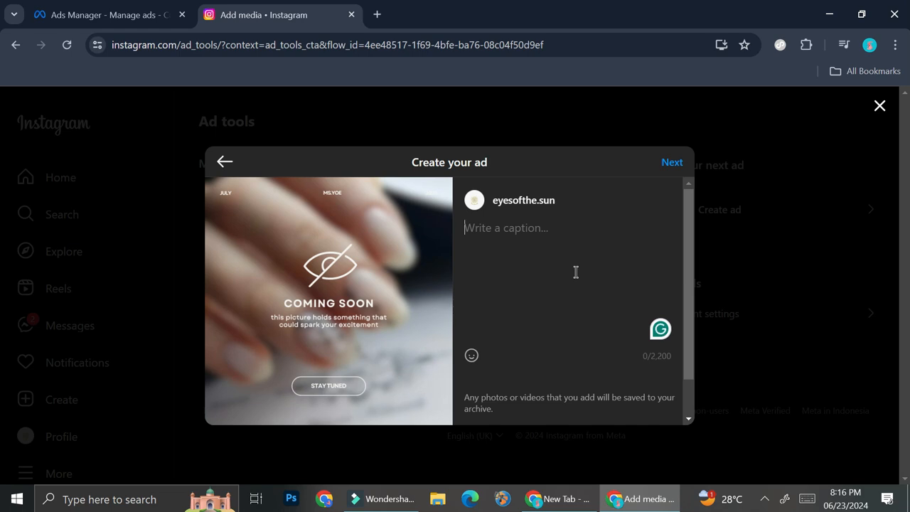
type("Nail")
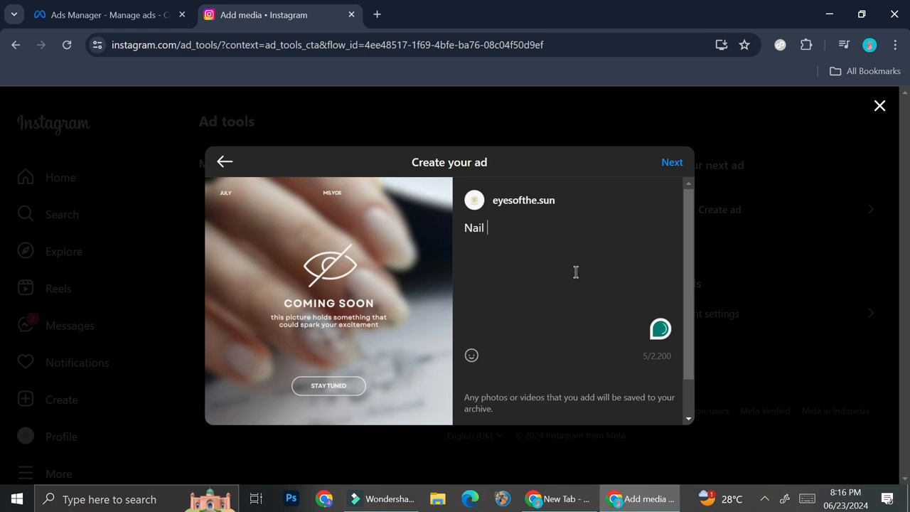
Step: Review the Boost post options offered for the ad, then close them
left_click(671, 162)
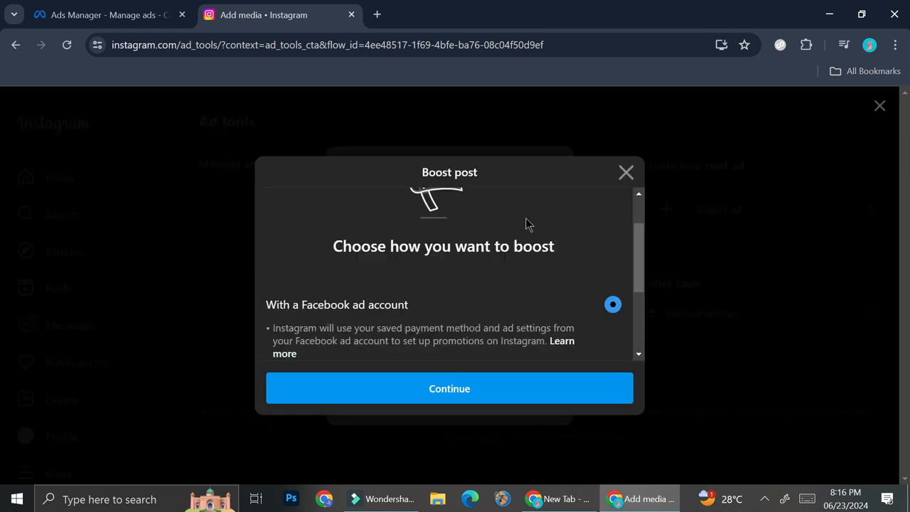
scroll("down", 3)
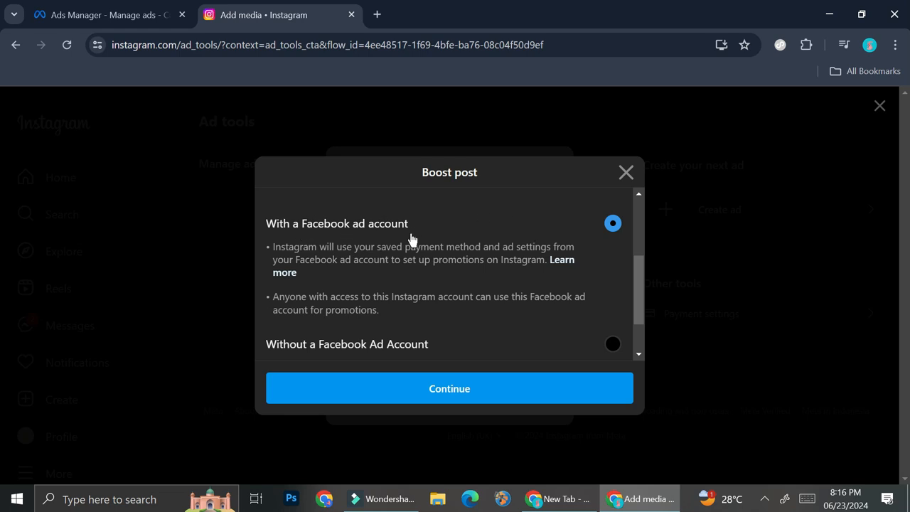
scroll("down", 3)
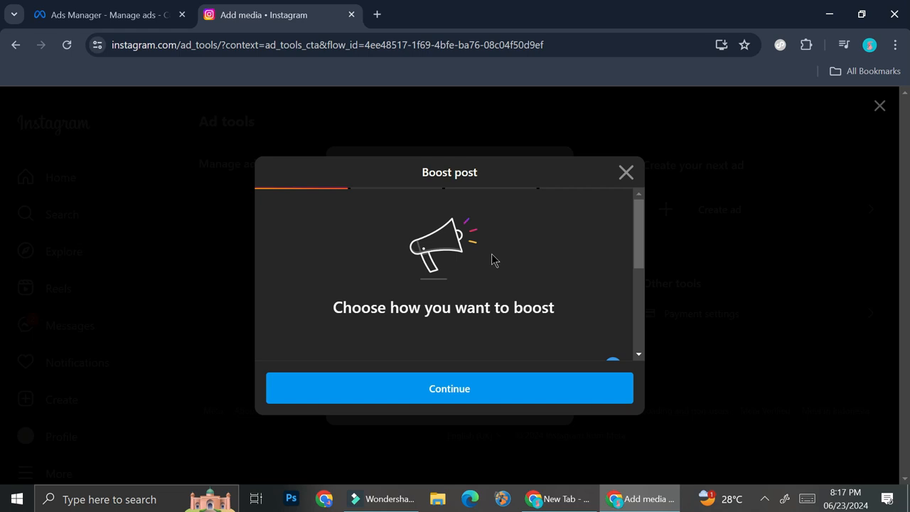
mouse_move(587, 226)
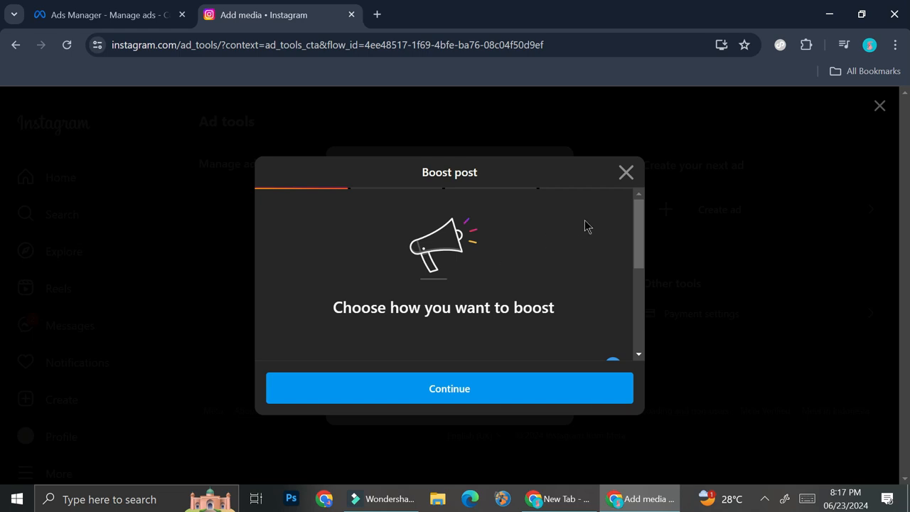
left_click(449, 388)
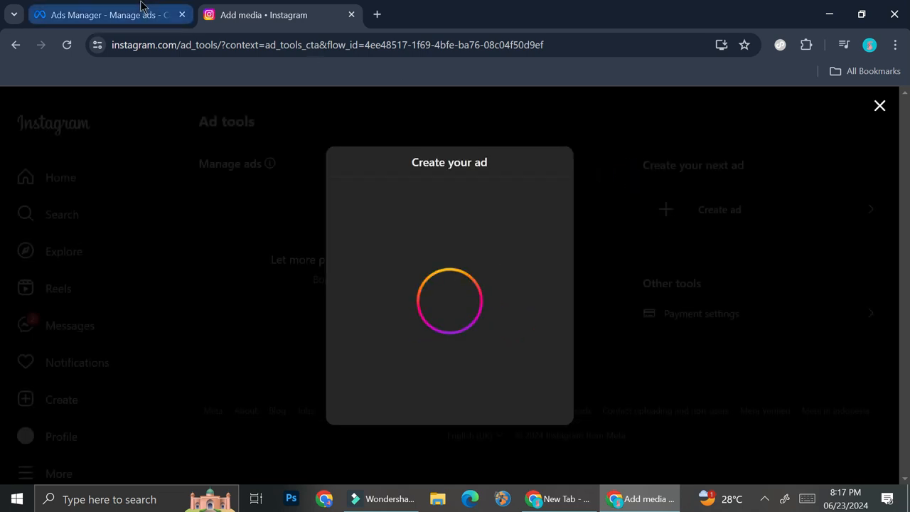
Step: Return to the Ads Manager Campaigns list showing the Shopify Sales Campaign
left_click(107, 14)
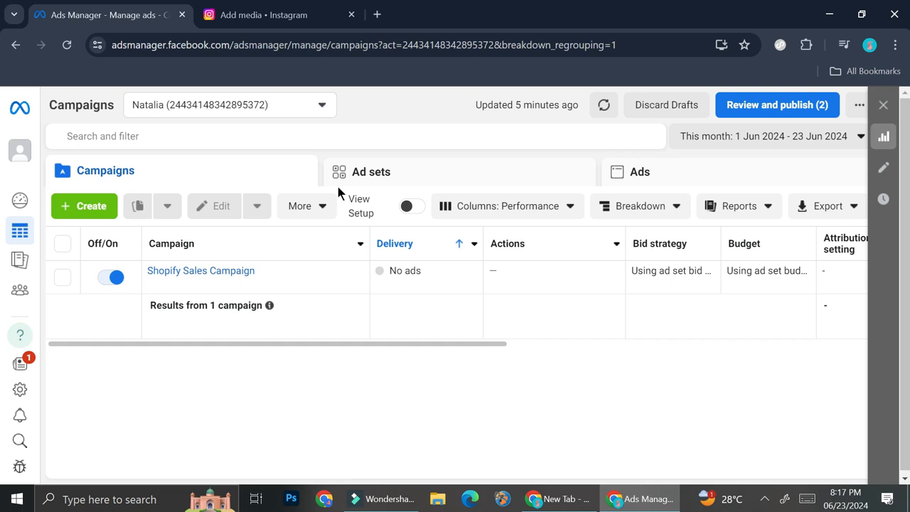
mouse_move(77, 162)
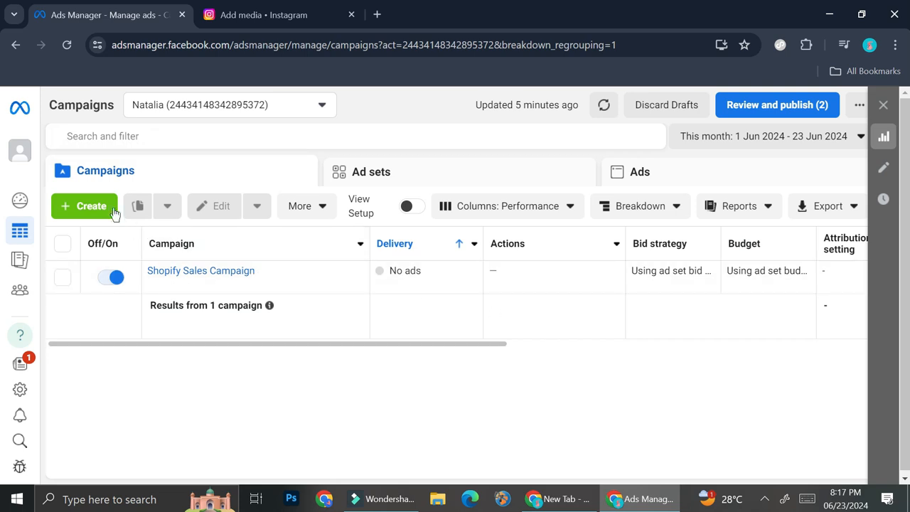
Step: Create a new campaign with Auction buying type and the Sales objective
left_click(84, 205)
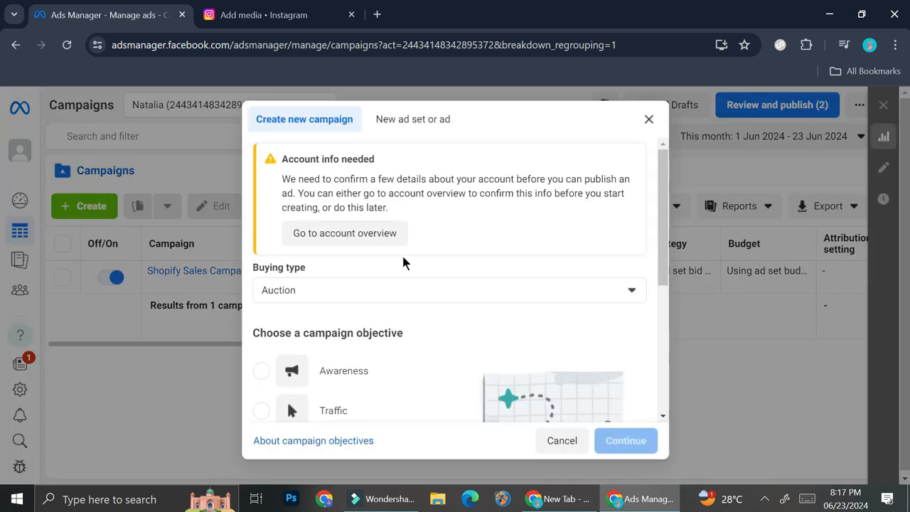
scroll("down", 3)
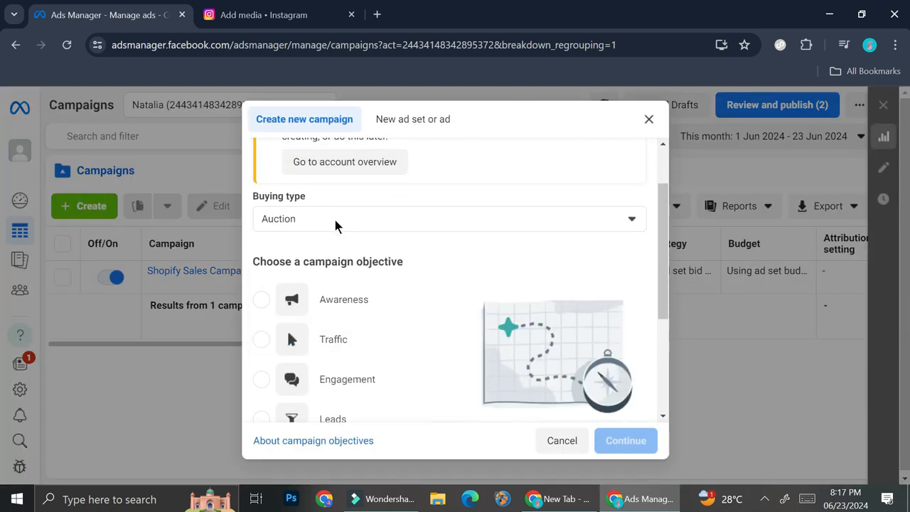
left_click(449, 219)
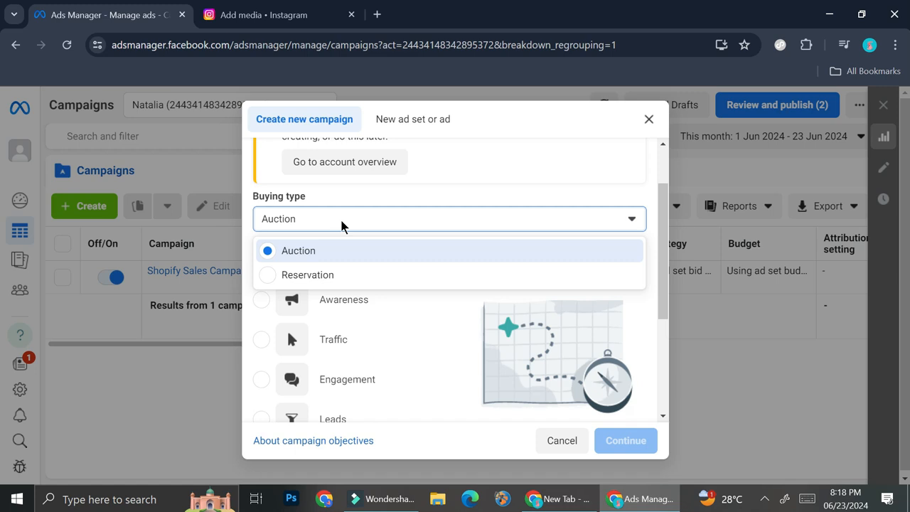
left_click(298, 251)
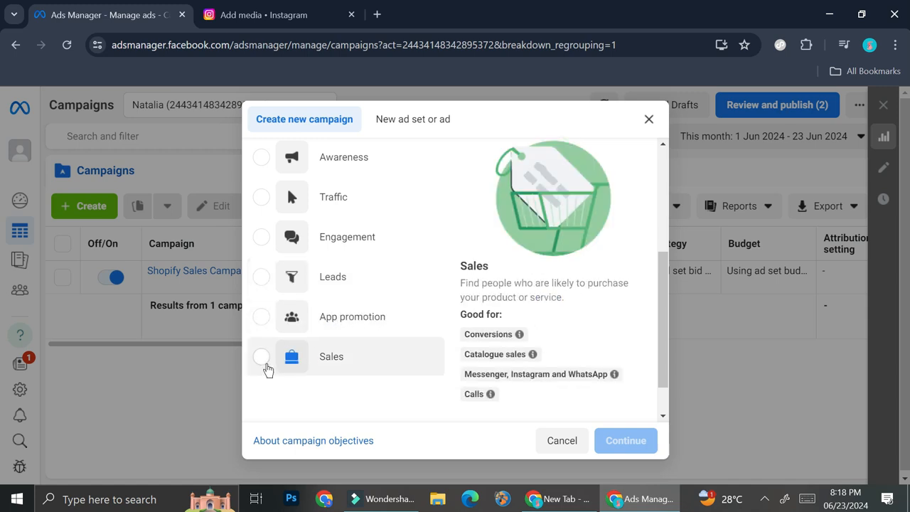
left_click(262, 356)
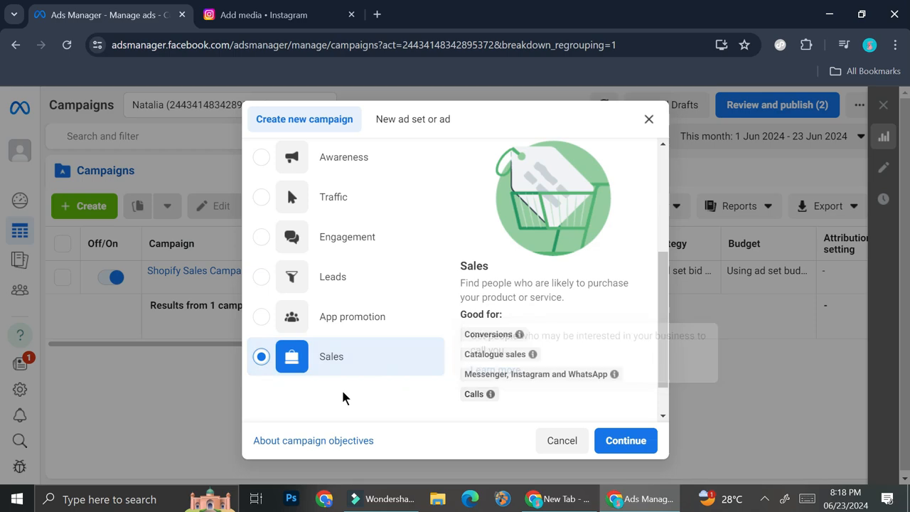
Step: Choose the Manual sales campaign setup and continue into the draft editor
left_click(626, 441)
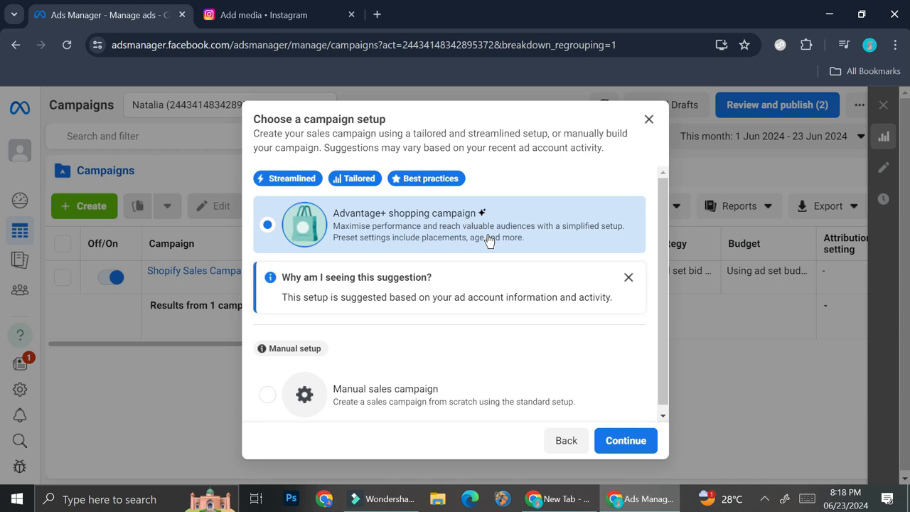
mouse_move(341, 347)
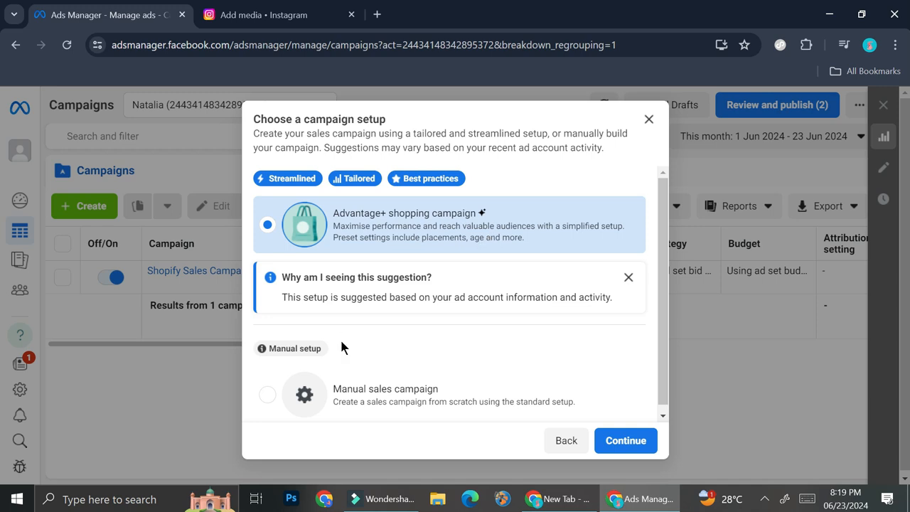
mouse_move(370, 234)
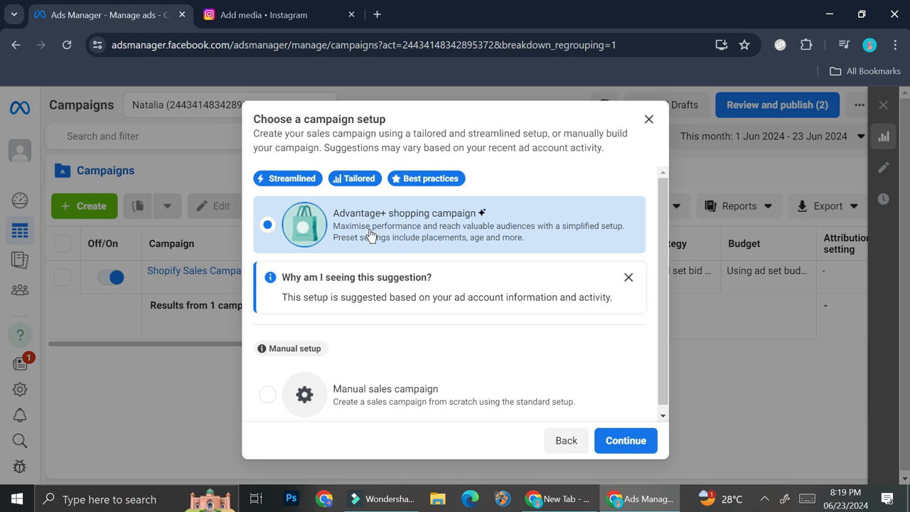
scroll("down", 3)
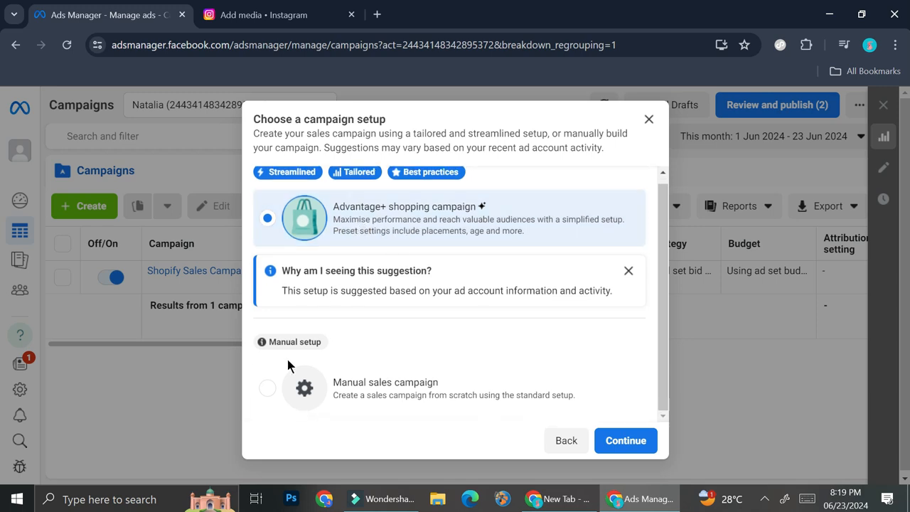
left_click(267, 387)
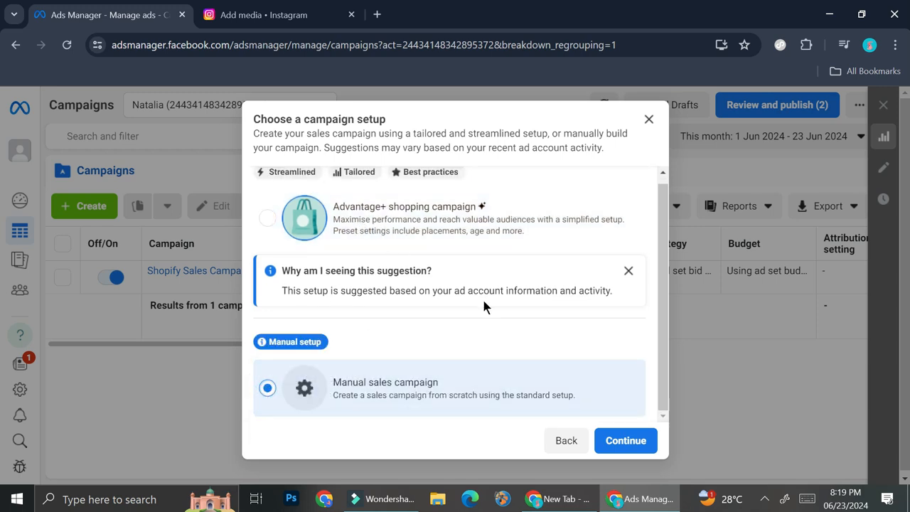
mouse_move(529, 367)
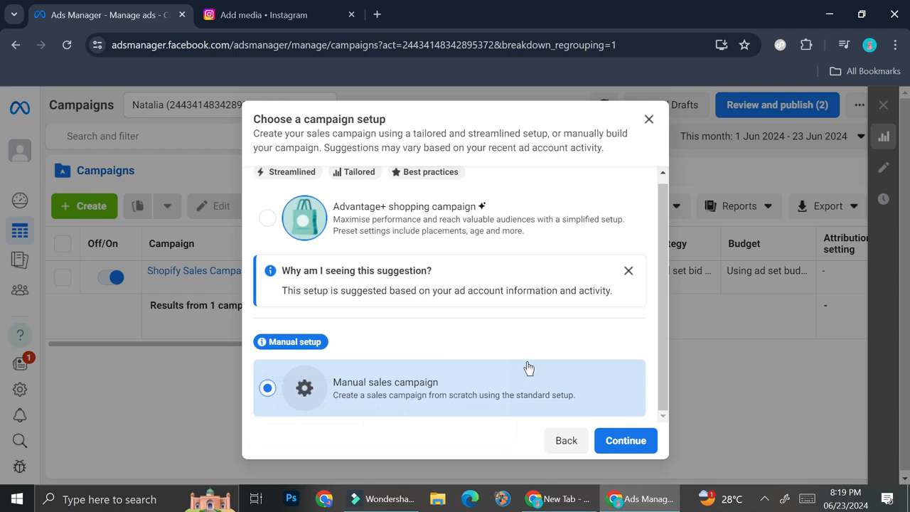
left_click(626, 440)
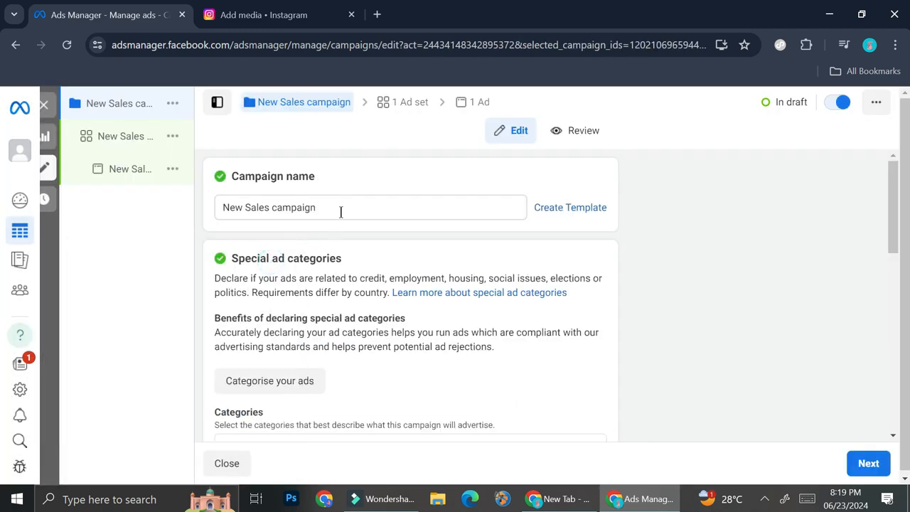
Step: Rename the draft from 'New Sales campaign' to 'Test Campaign'
type("T")
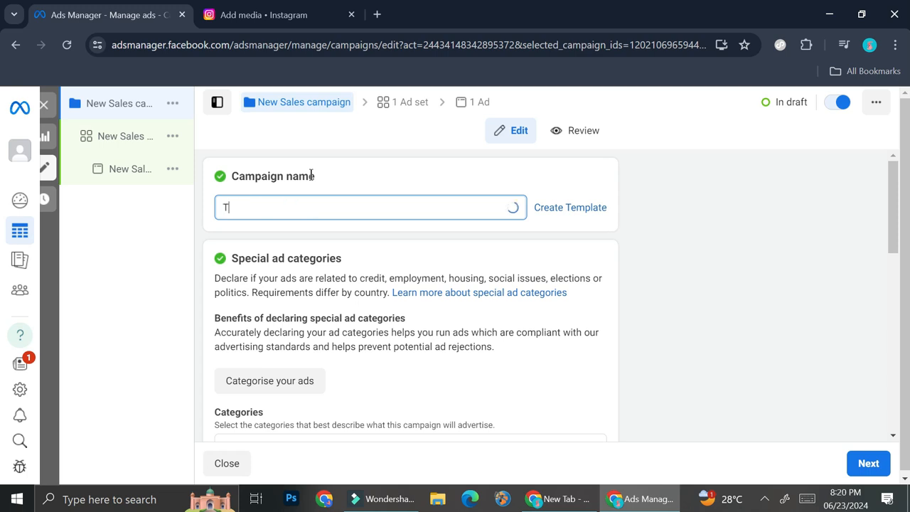
type("est C")
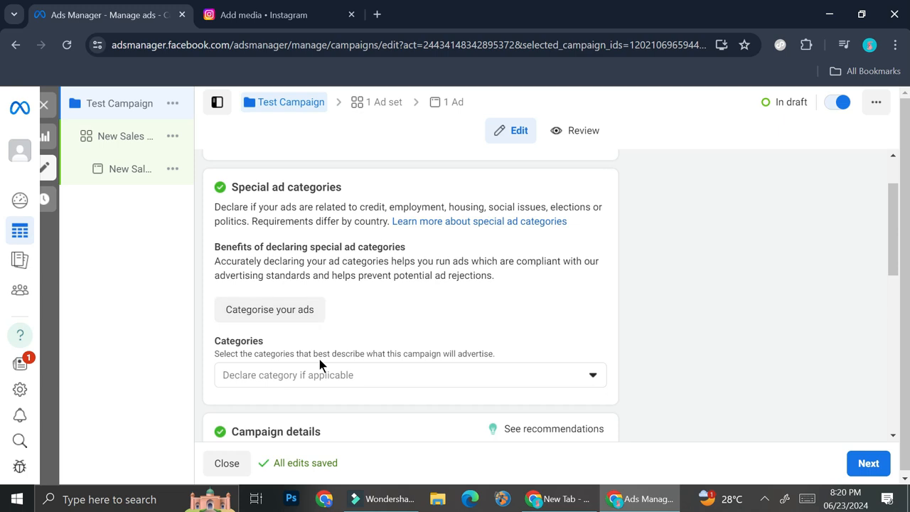
mouse_move(304, 375)
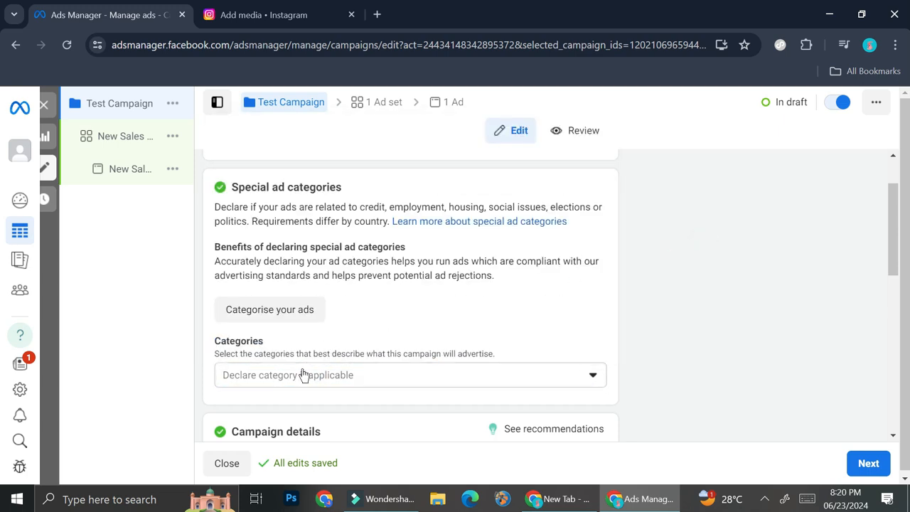
left_click(409, 376)
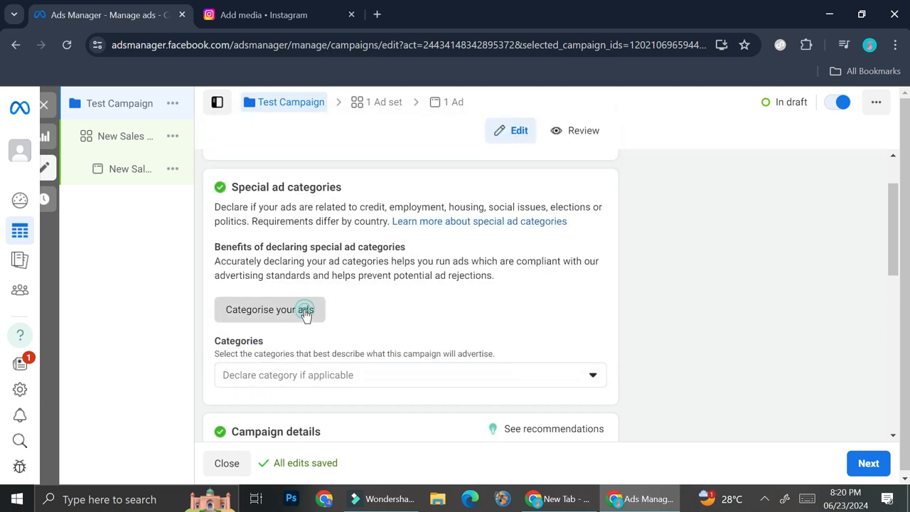
Step: Answer No for the Credit, Employment, Housing and social-issues special ad categories
left_click(271, 310)
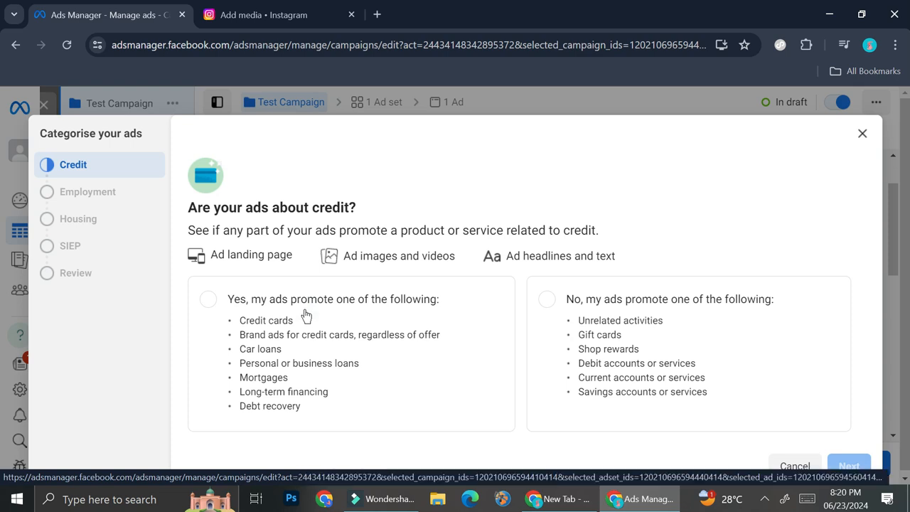
mouse_move(589, 324)
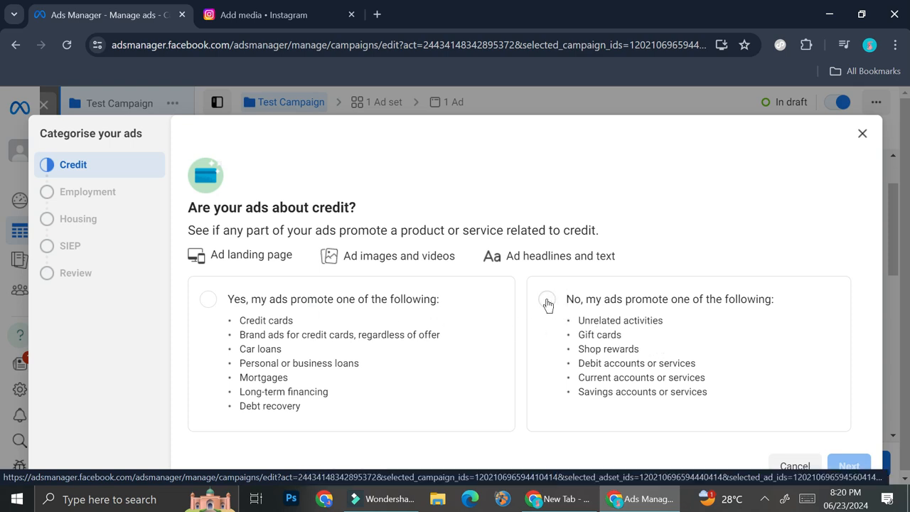
left_click(546, 299)
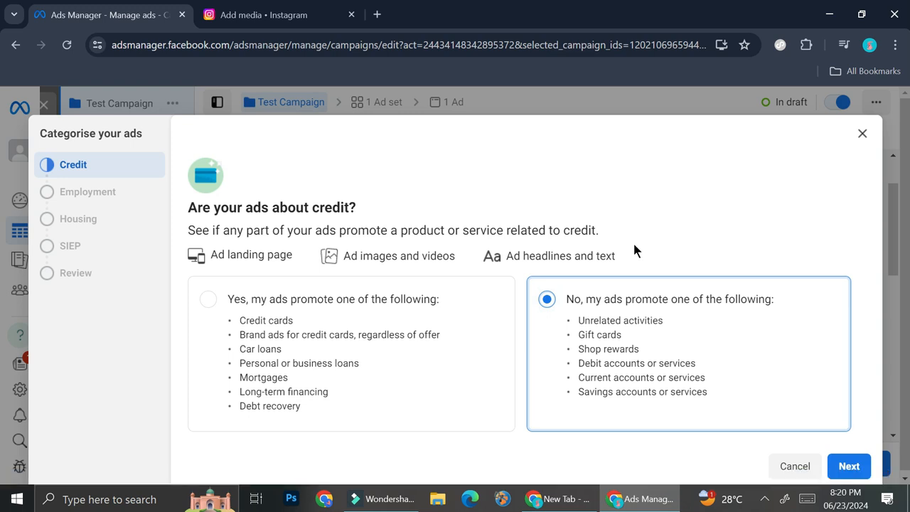
mouse_move(601, 334)
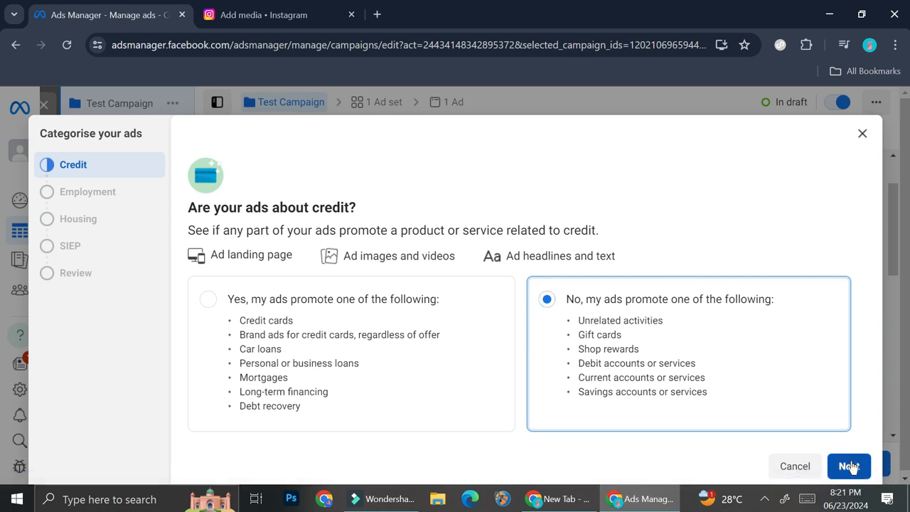
left_click(850, 466)
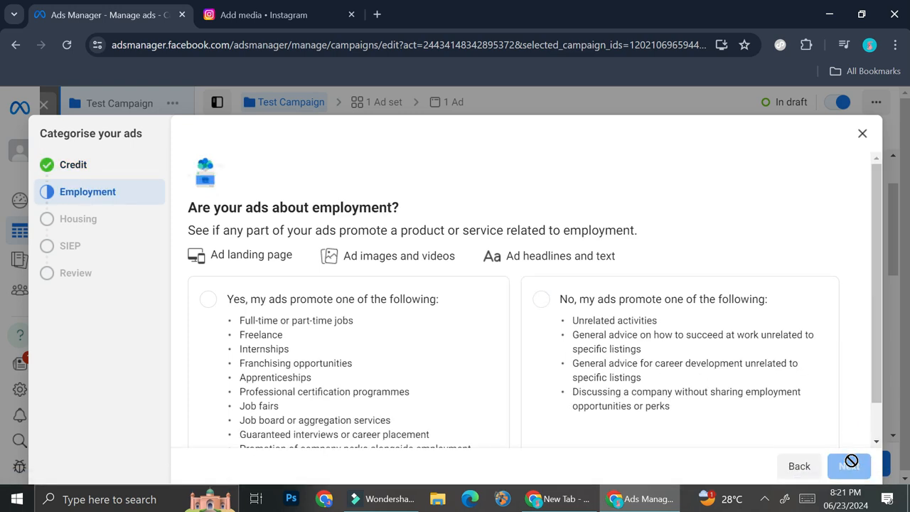
left_click(848, 466)
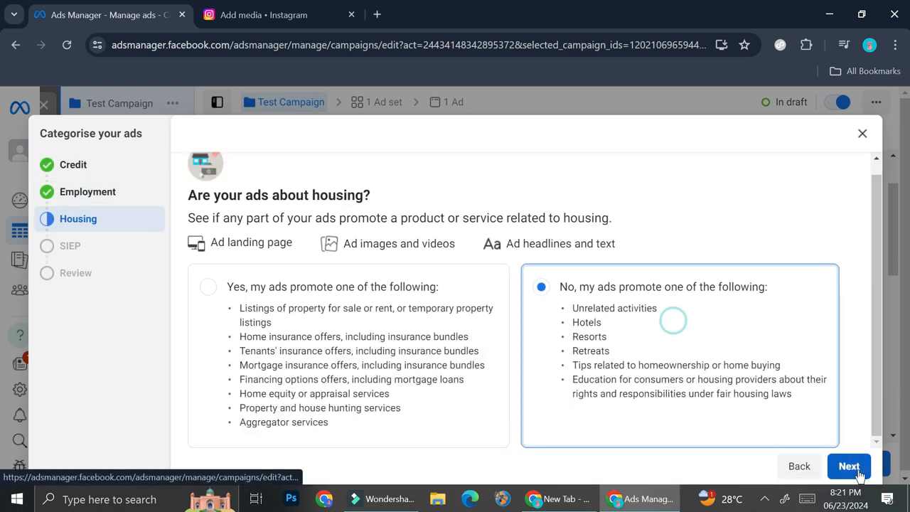
left_click(848, 466)
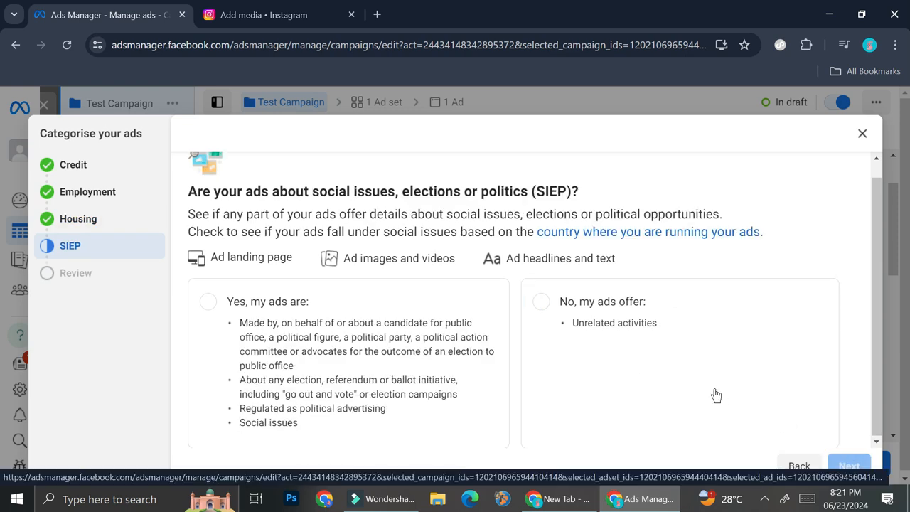
left_click(541, 302)
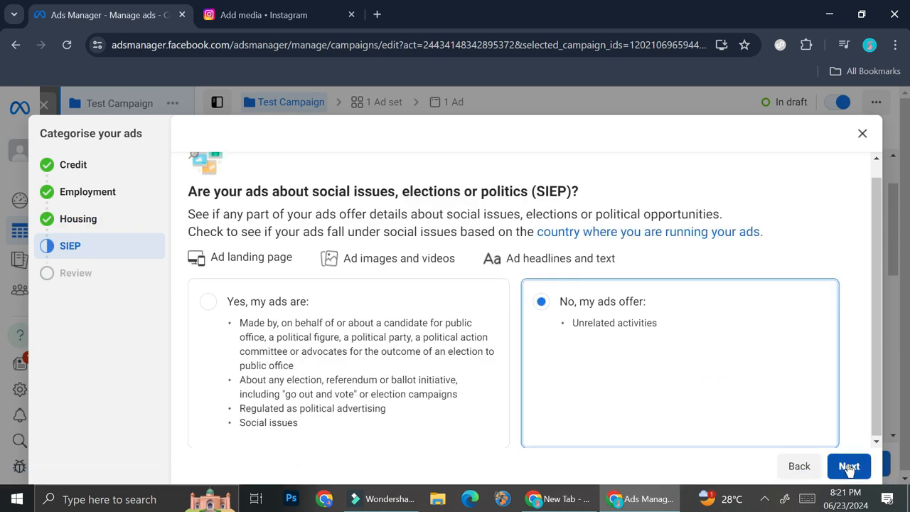
left_click(849, 467)
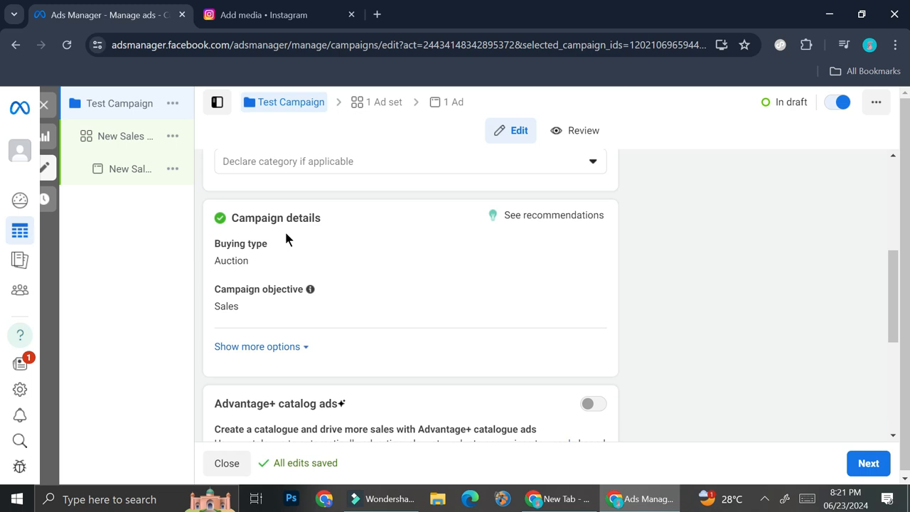
mouse_move(623, 283)
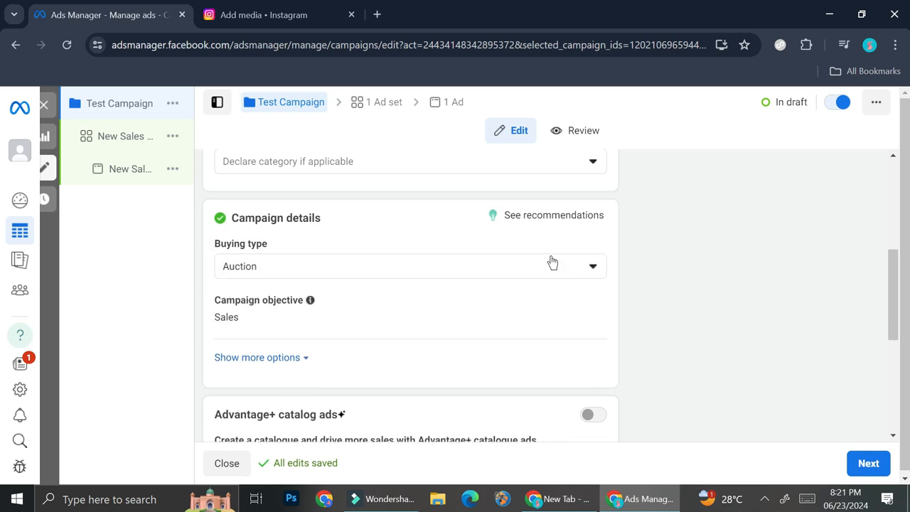
scroll("down", 3)
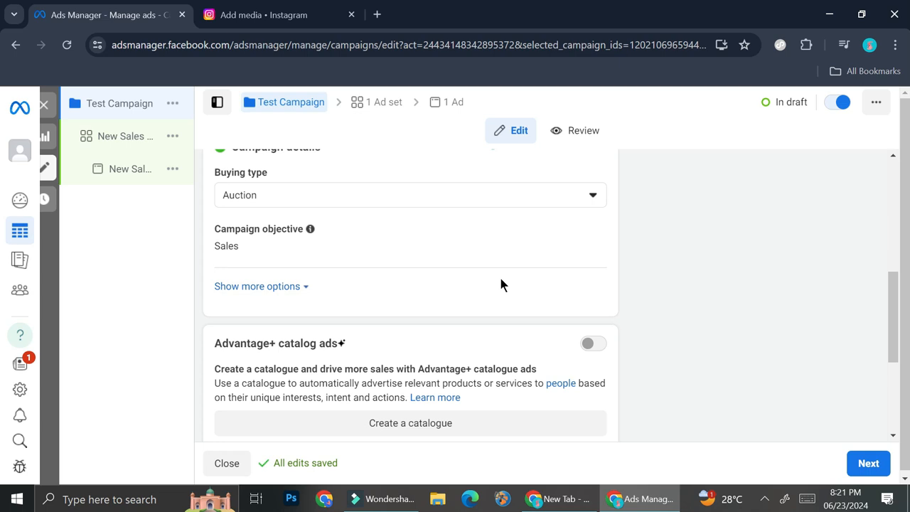
scroll("down", 3)
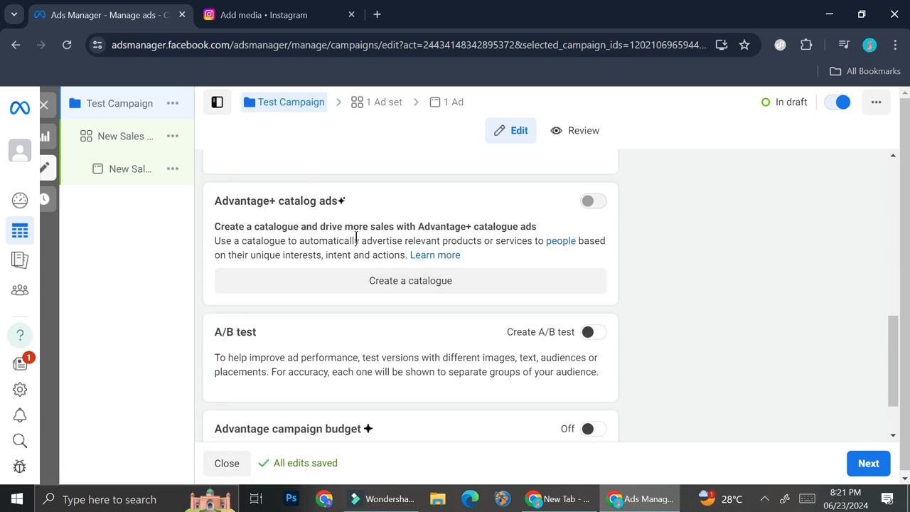
mouse_move(529, 245)
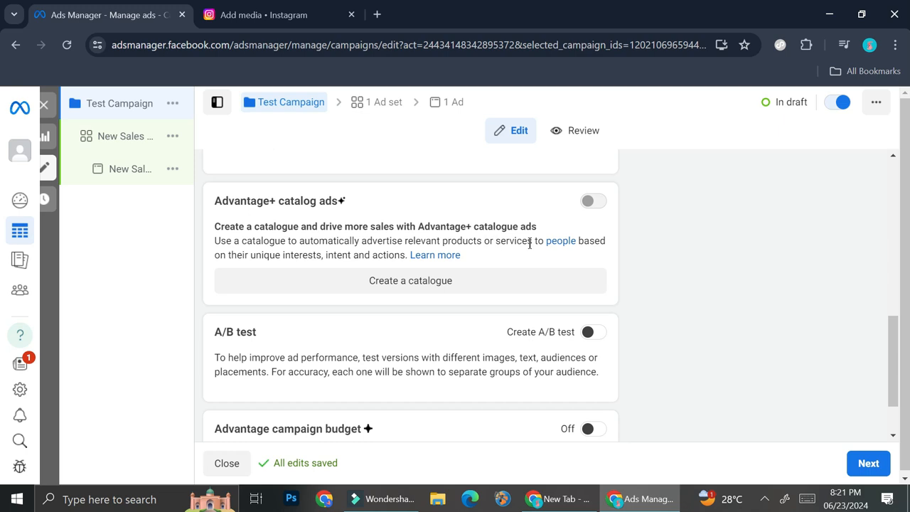
mouse_move(586, 233)
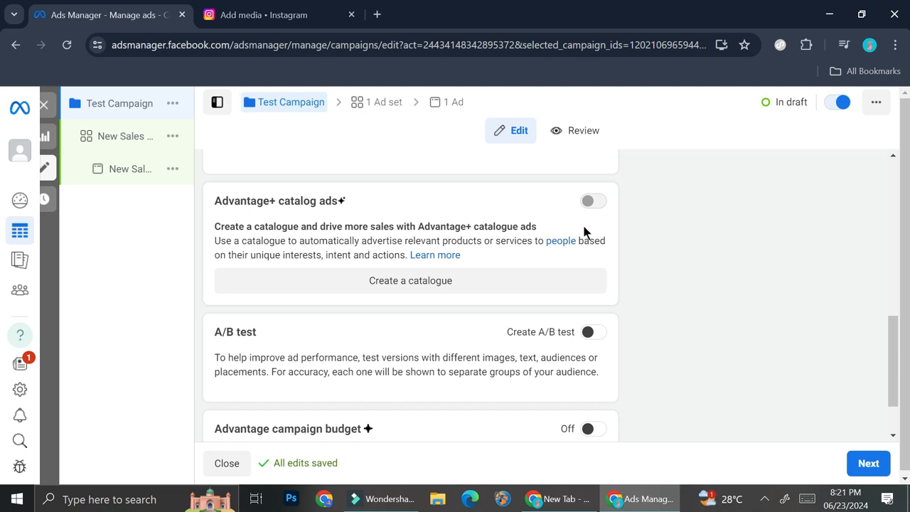
scroll("down", 3)
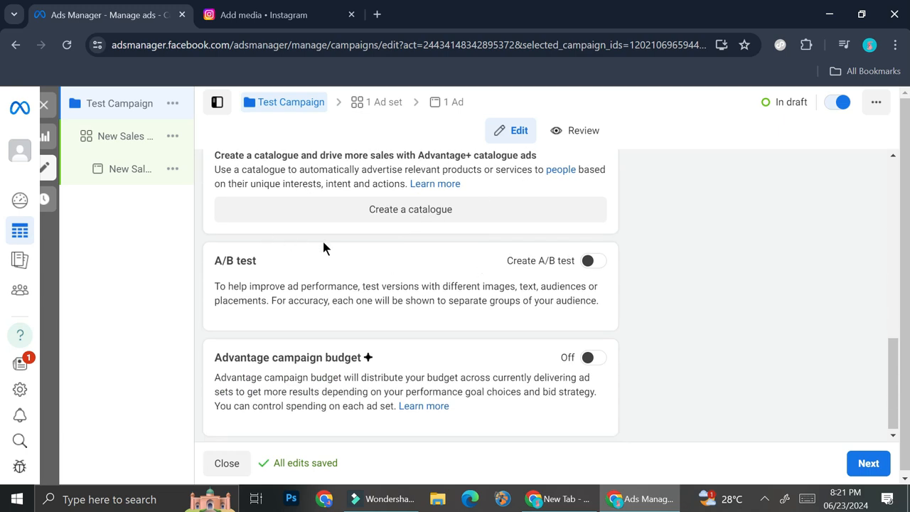
scroll("down", 3)
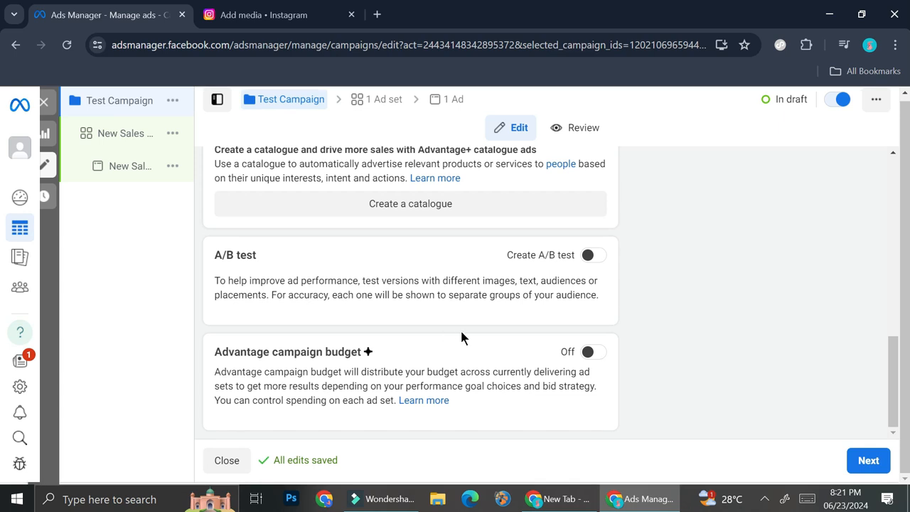
Step: Enable Advantage campaign budget and set it to a daily budget of Rp250,000
left_click(589, 352)
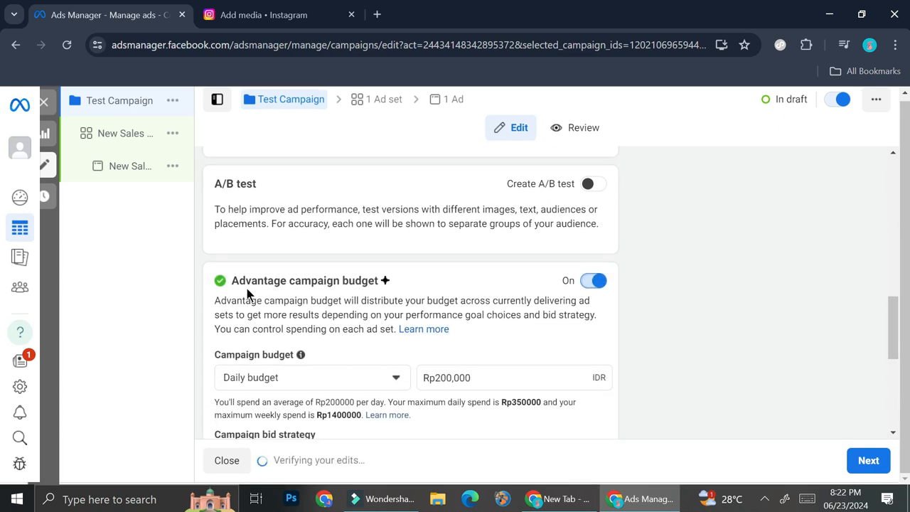
mouse_move(358, 299)
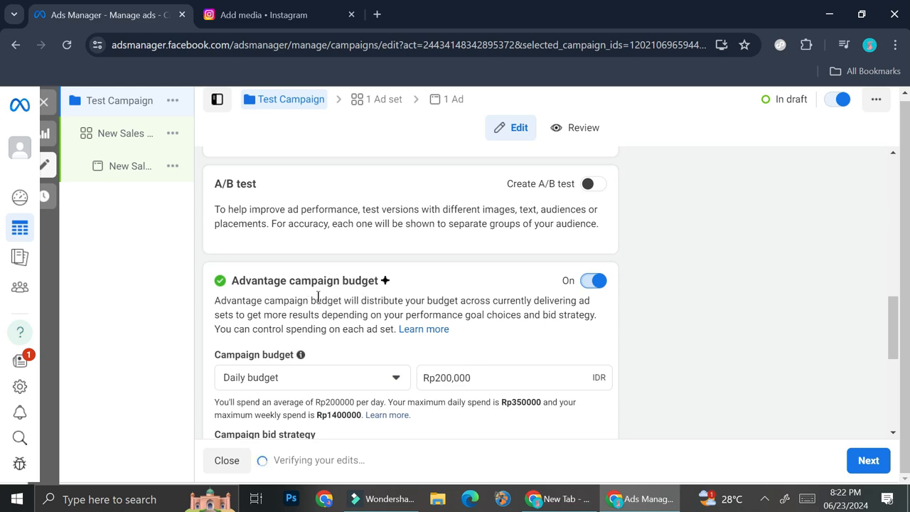
scroll("down", 3)
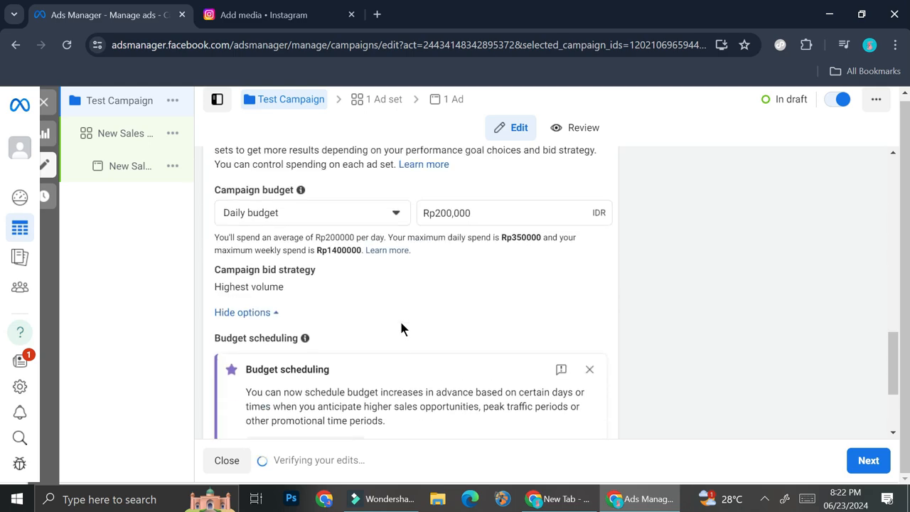
left_click(311, 213)
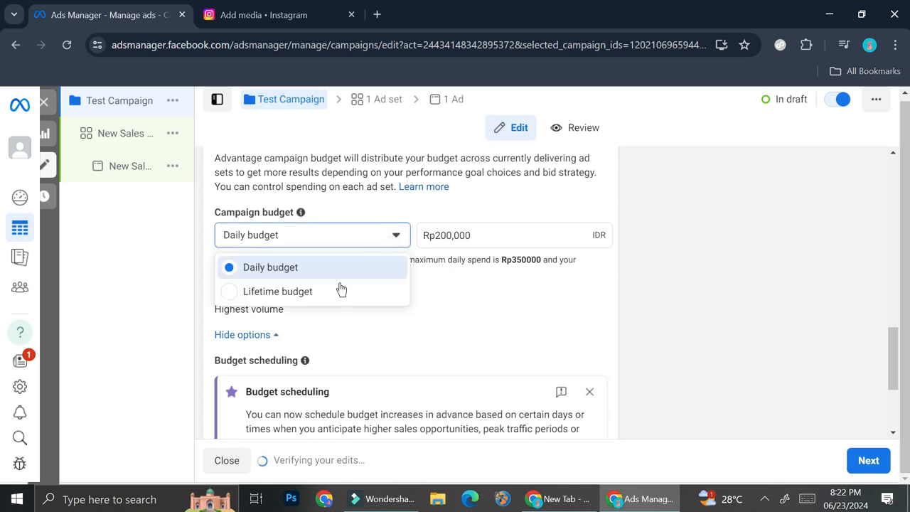
left_click(277, 290)
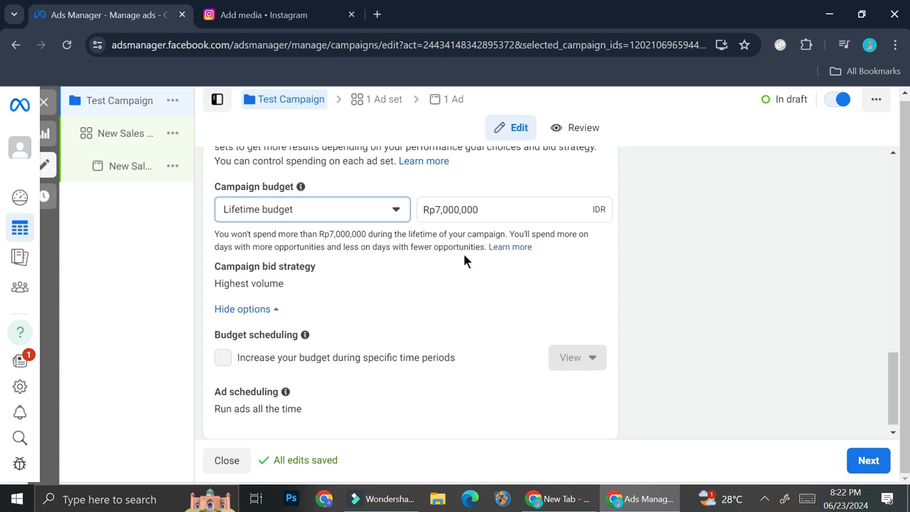
mouse_move(399, 228)
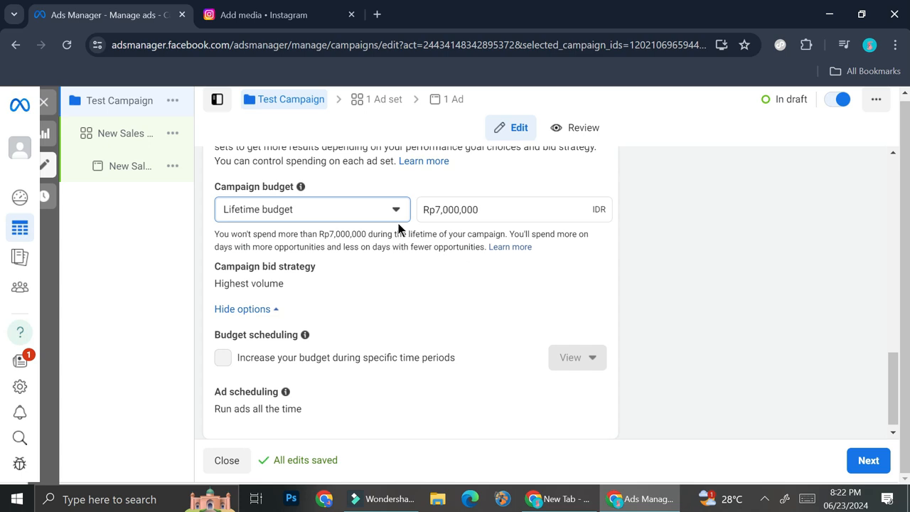
left_click(312, 209)
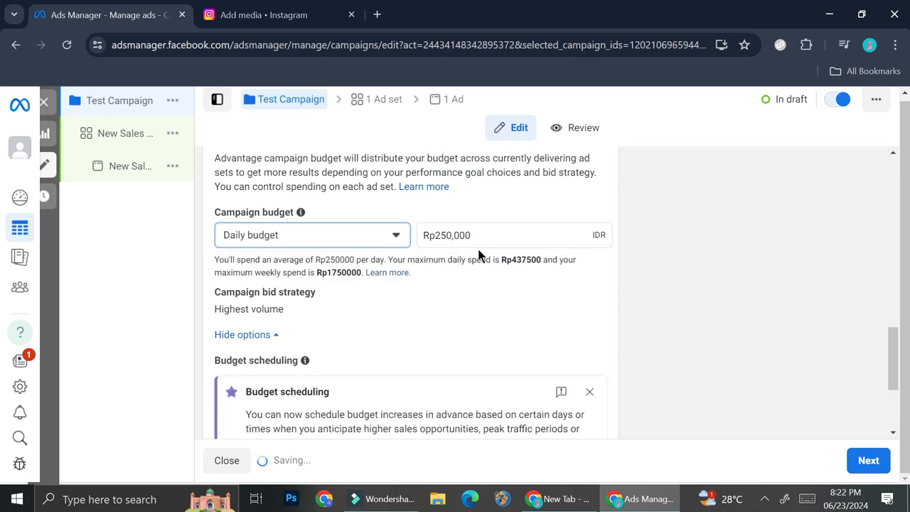
left_click(447, 234)
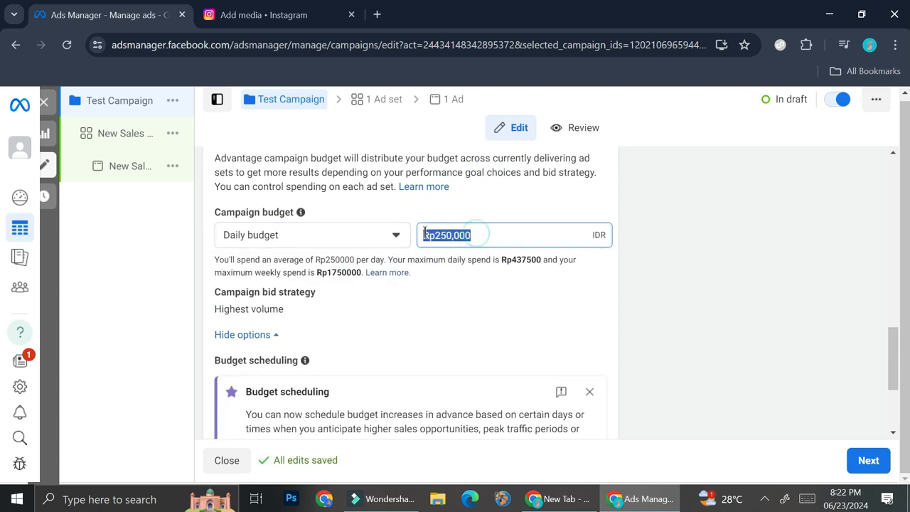
Step: Review the remaining campaign settings and continue to the ad set settings
scroll("down", 3)
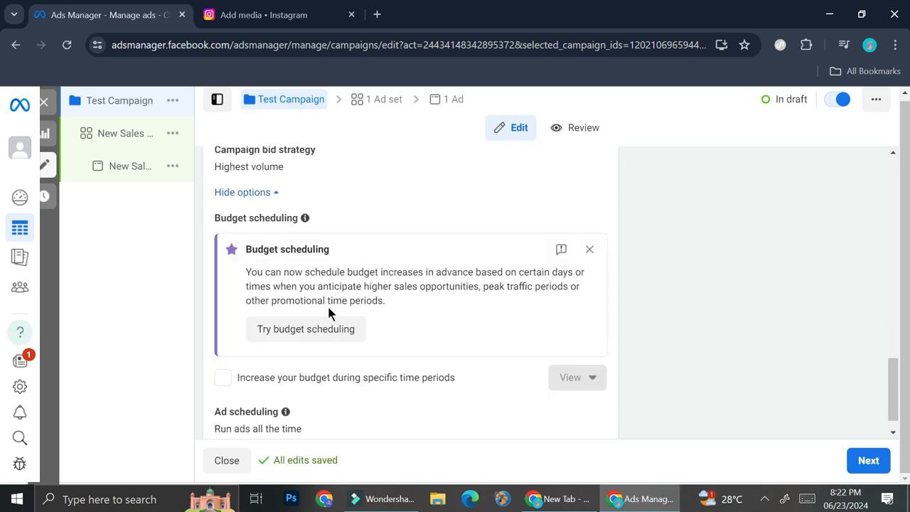
mouse_move(335, 299)
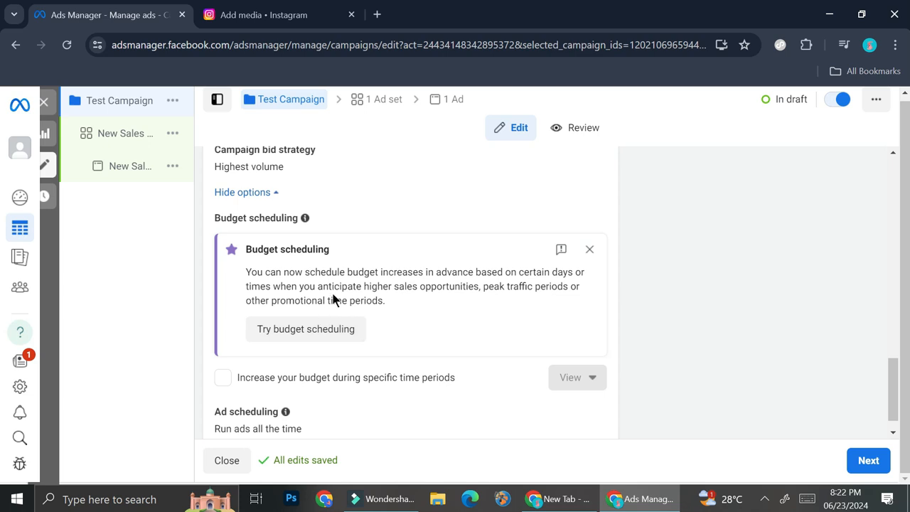
scroll("up", 3)
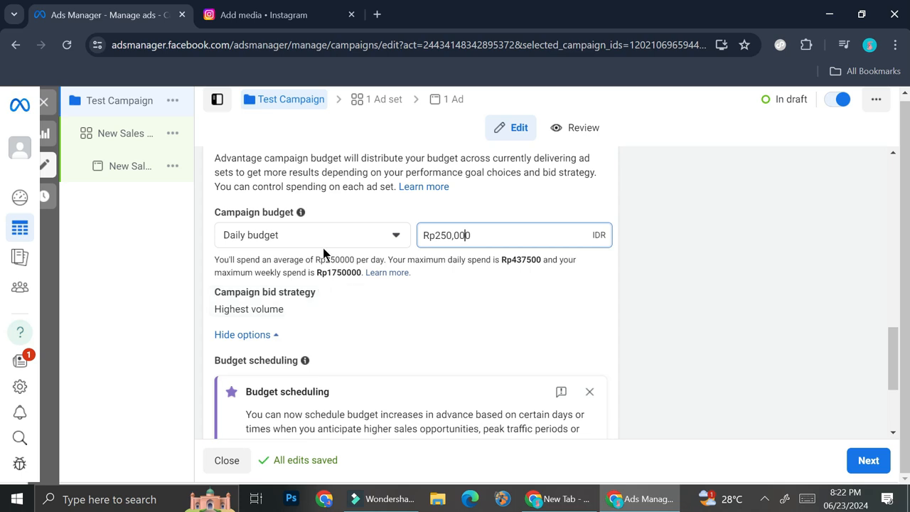
scroll("down", 3)
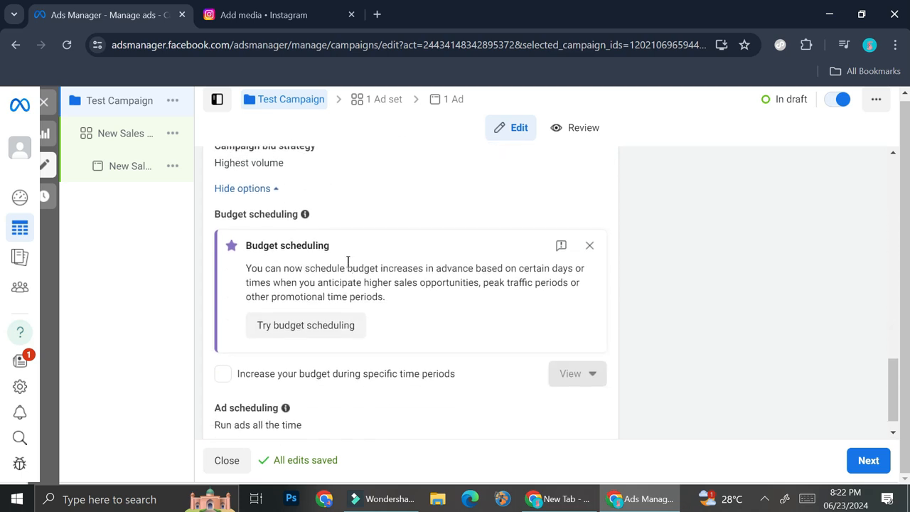
scroll("down", 3)
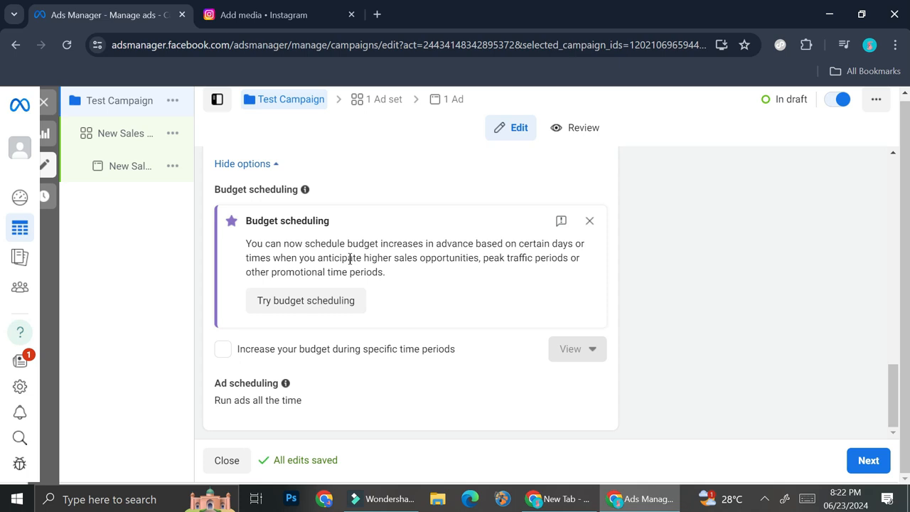
mouse_move(353, 394)
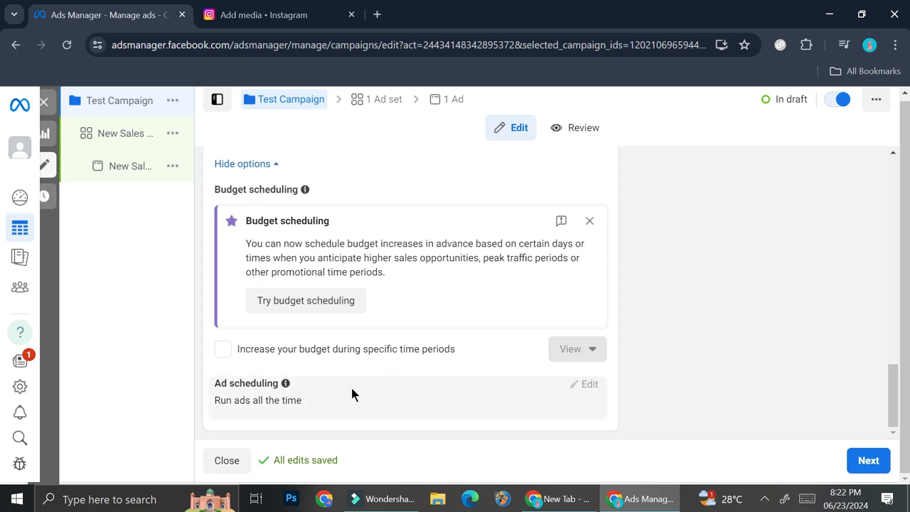
left_click(867, 460)
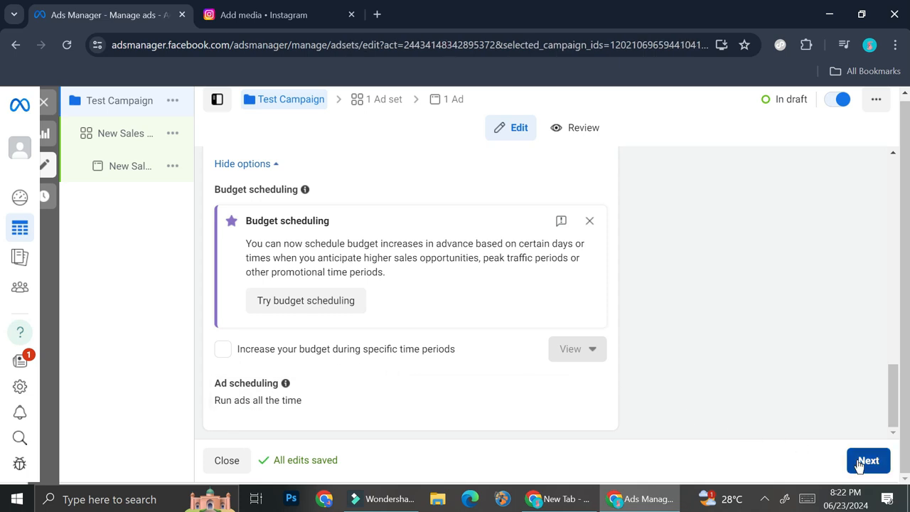
Step: Replace 'New' in the ad set name with 'Instagram' to make it Instagram Sales ad set
left_click(868, 461)
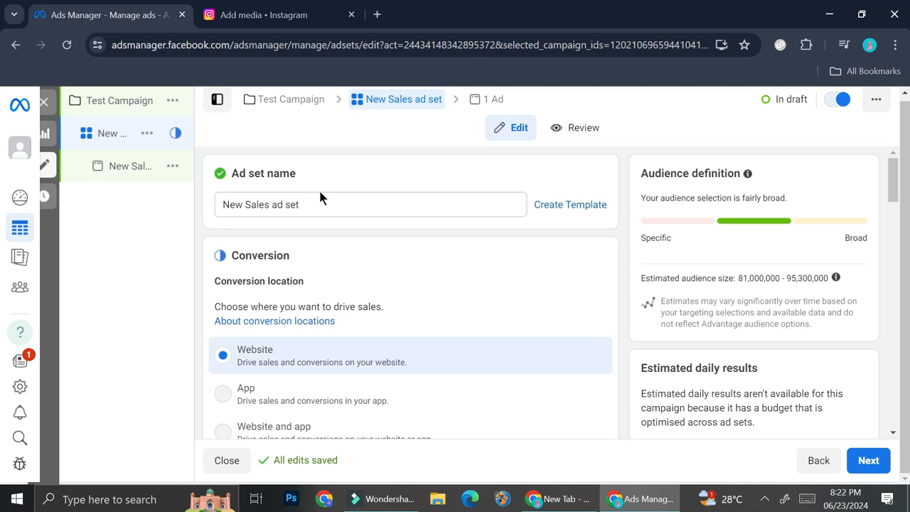
mouse_move(320, 196)
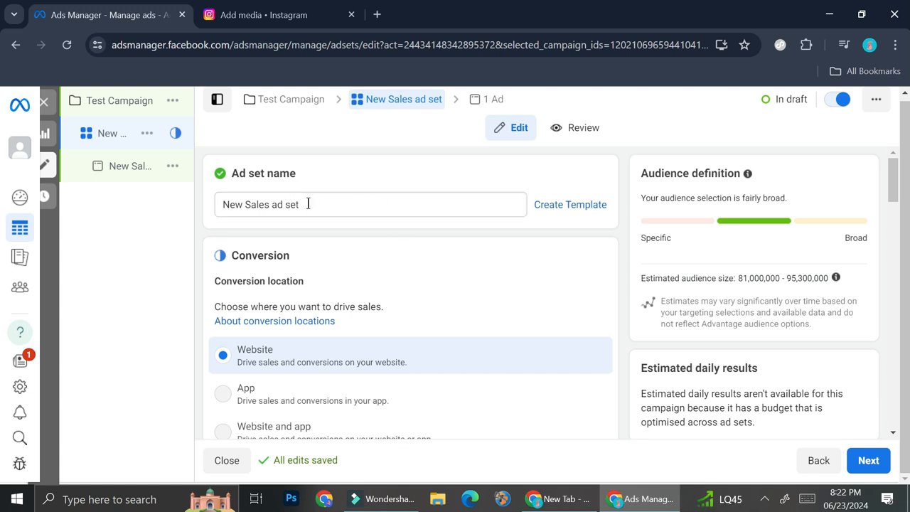
double_click(233, 205)
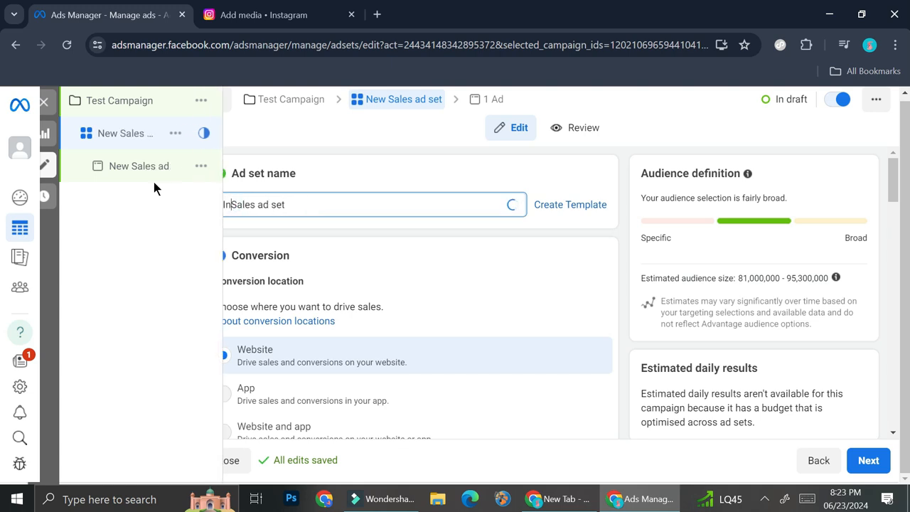
type("Instagra")
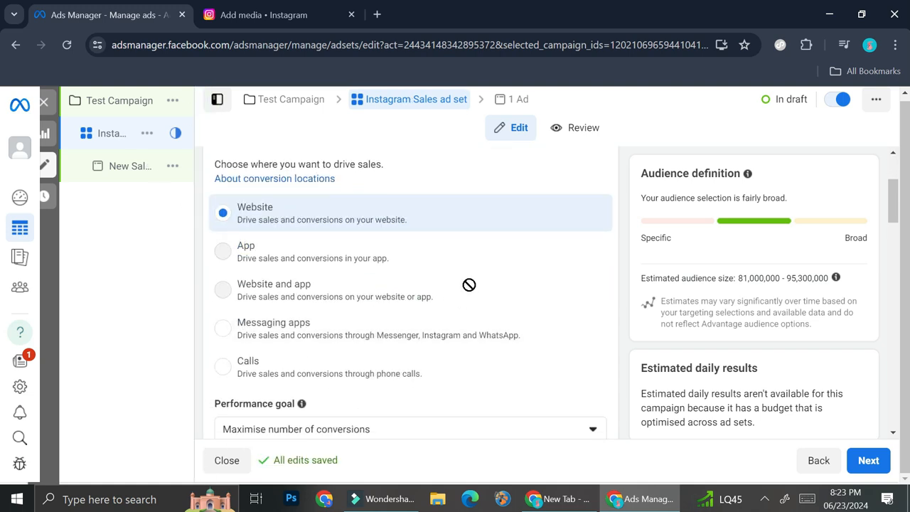
mouse_move(449, 248)
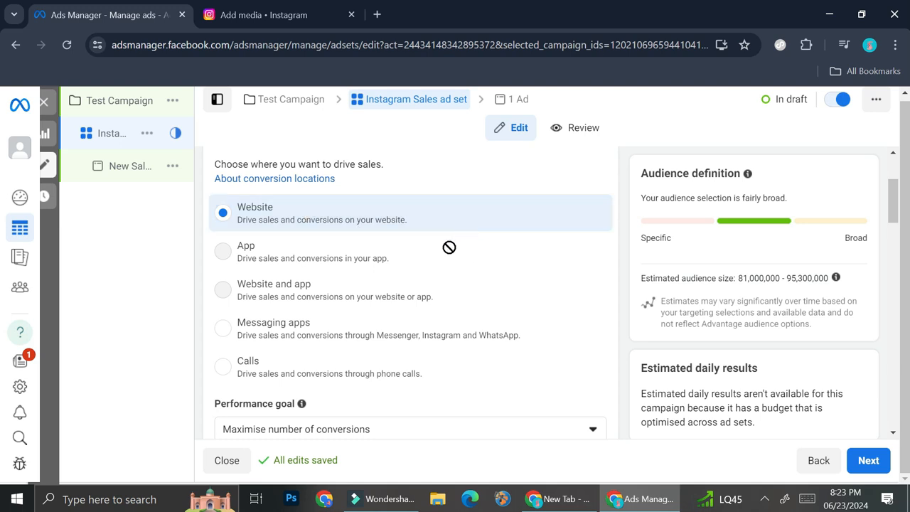
mouse_move(248, 254)
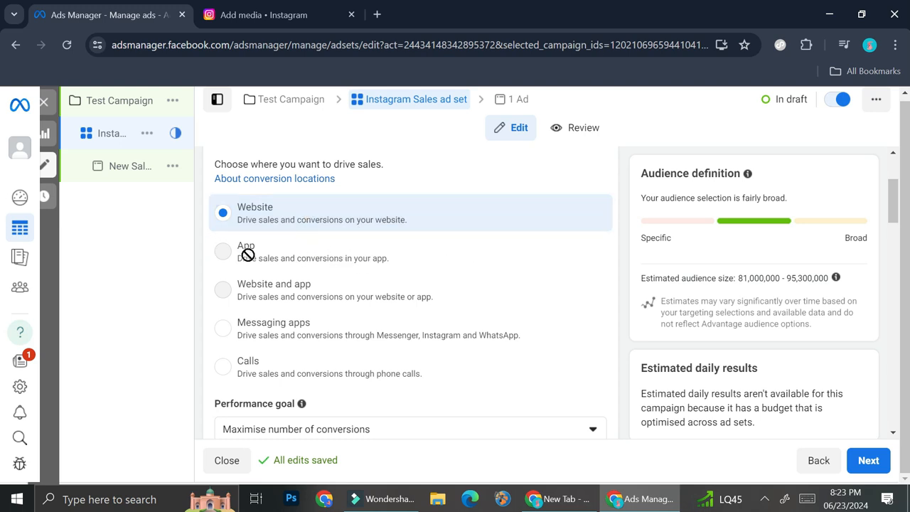
mouse_move(311, 276)
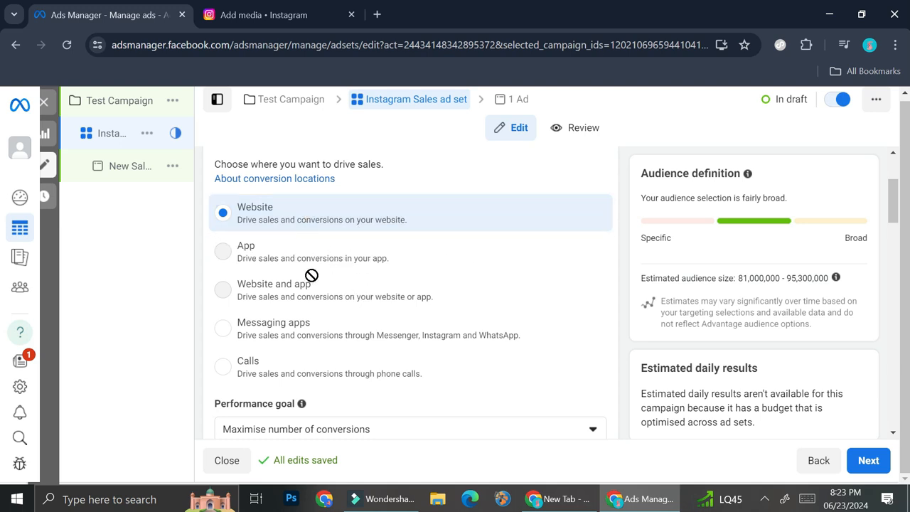
mouse_move(244, 244)
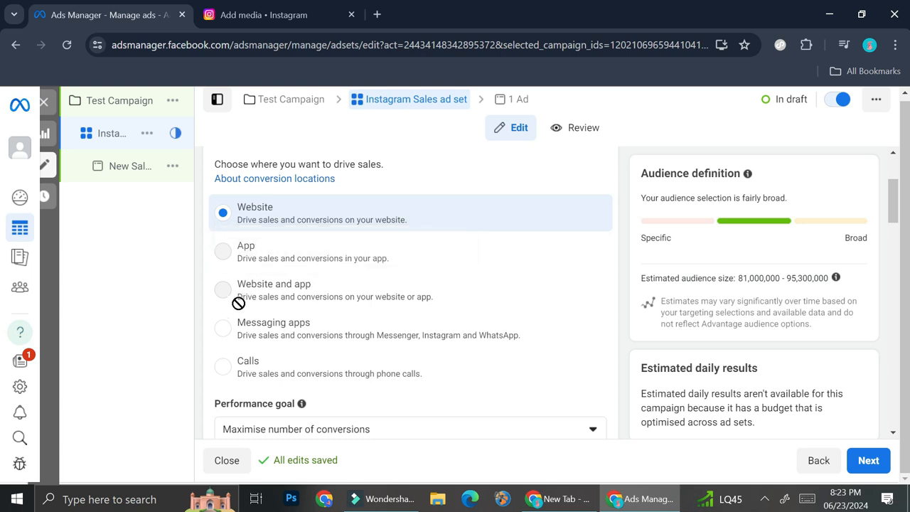
mouse_move(245, 244)
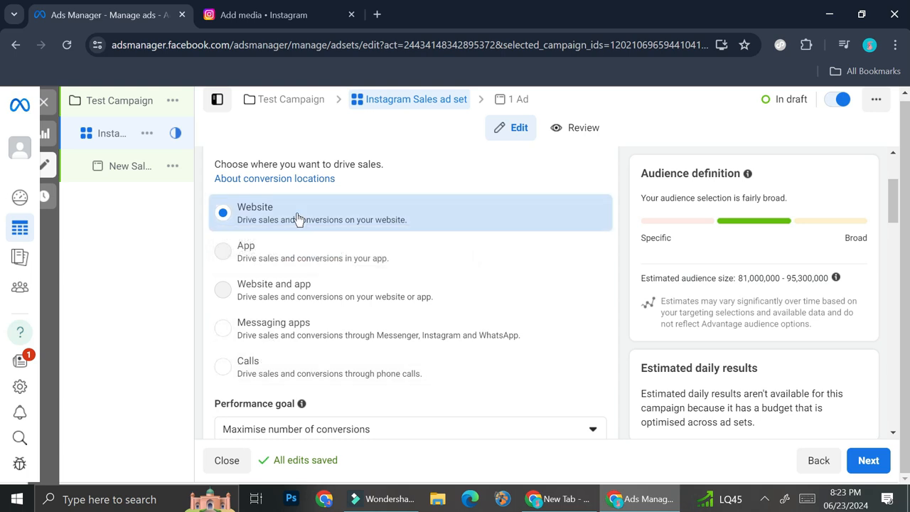
scroll("down", 3)
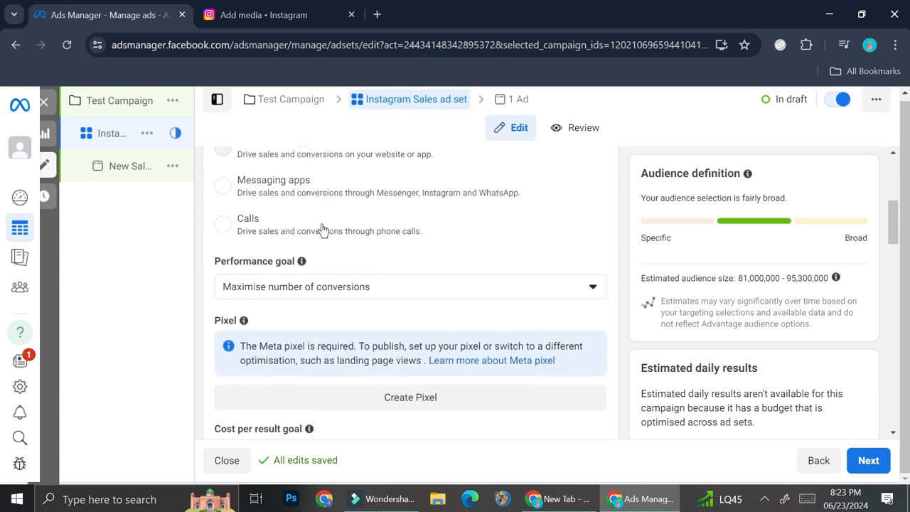
left_click(410, 288)
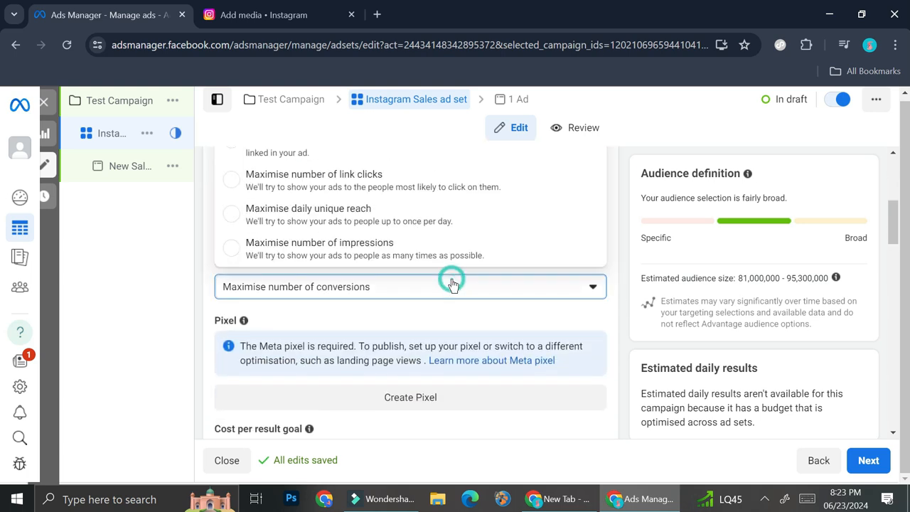
left_click(409, 288)
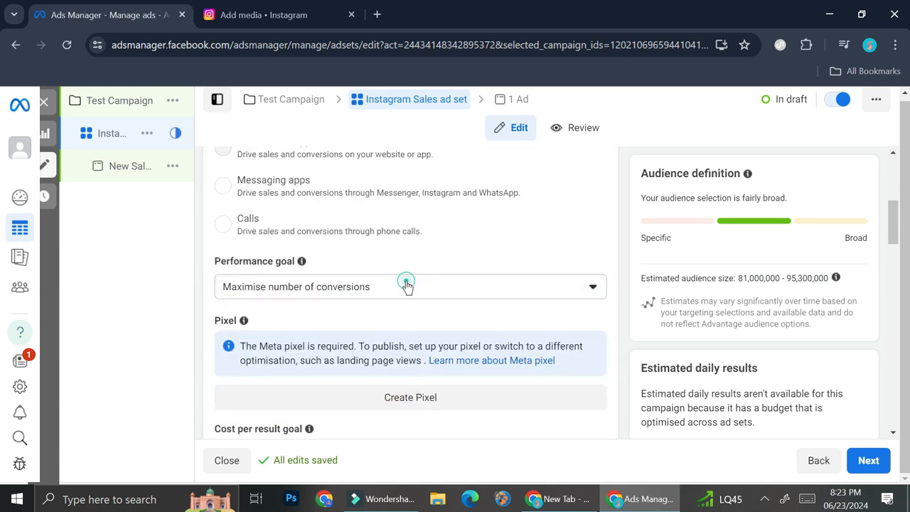
scroll("down", 3)
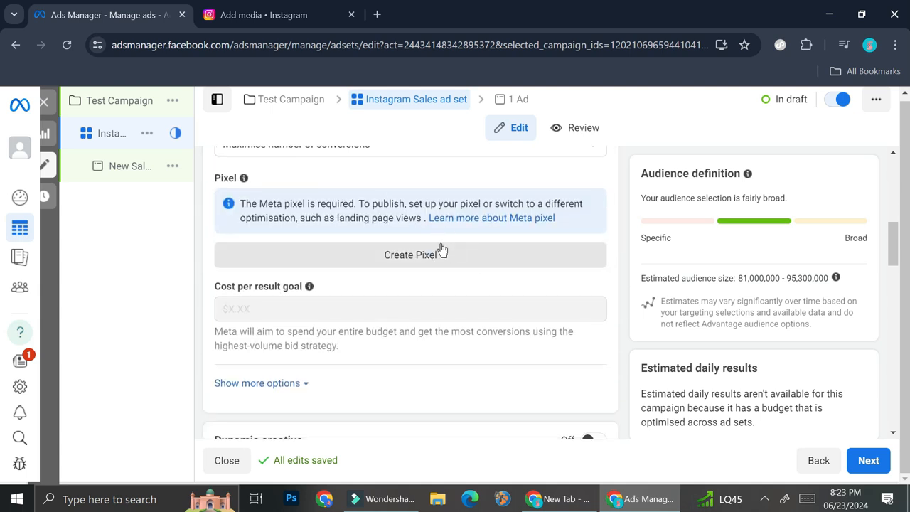
scroll("down", 3)
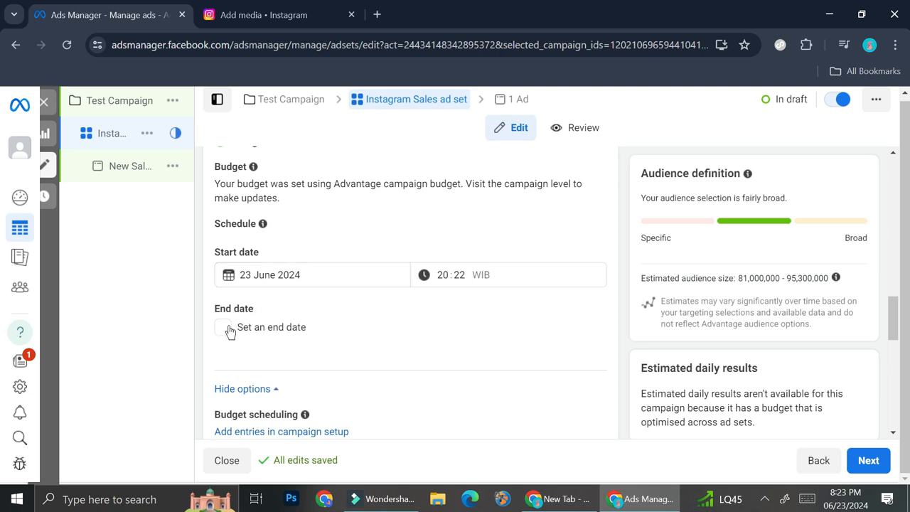
Step: Enable an end date under Schedule and set it to 30 June 2024
left_click(222, 328)
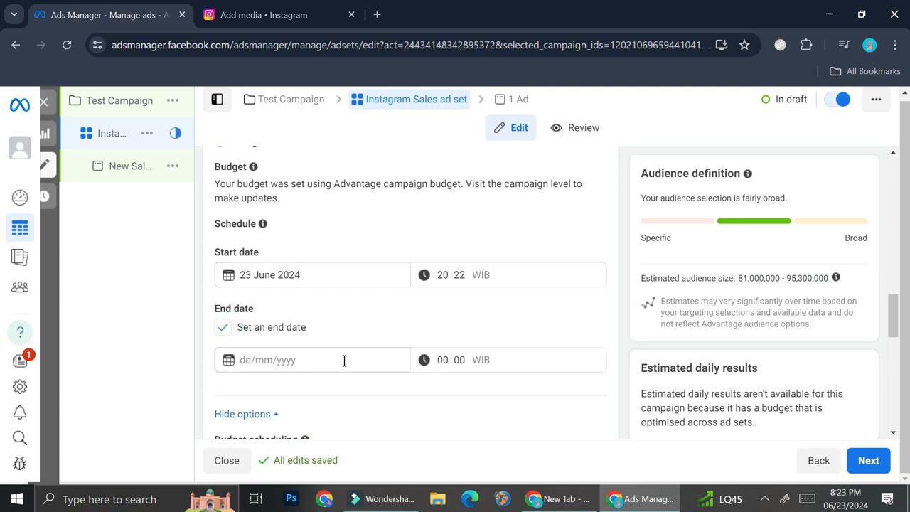
left_click(313, 358)
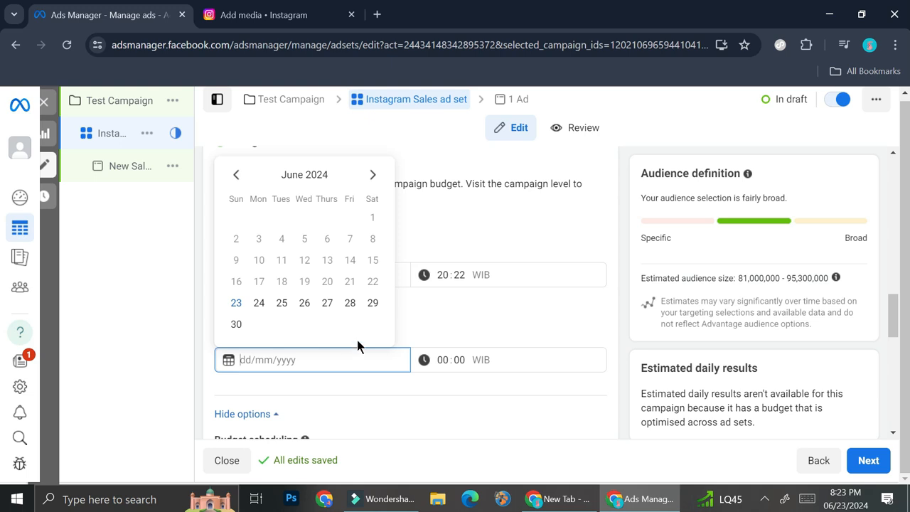
mouse_move(373, 301)
type("30/6/2024")
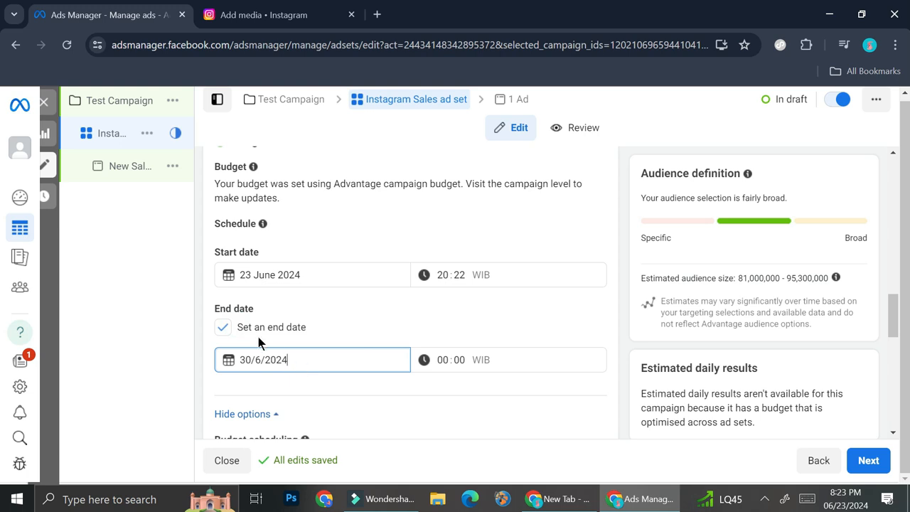
mouse_move(349, 310)
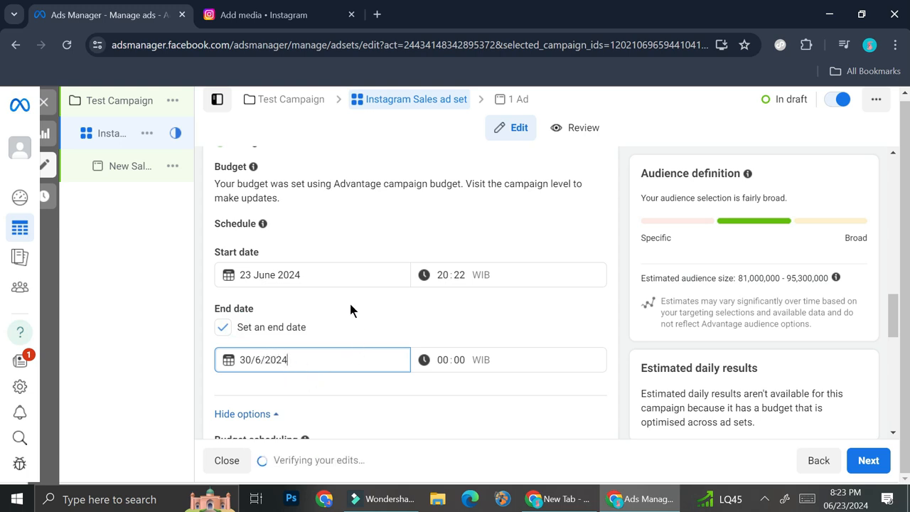
scroll("down", 3)
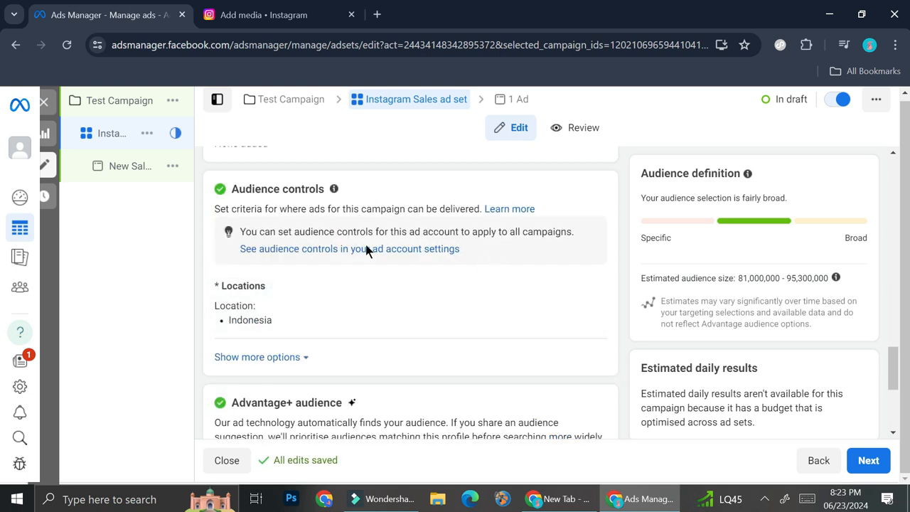
mouse_move(623, 305)
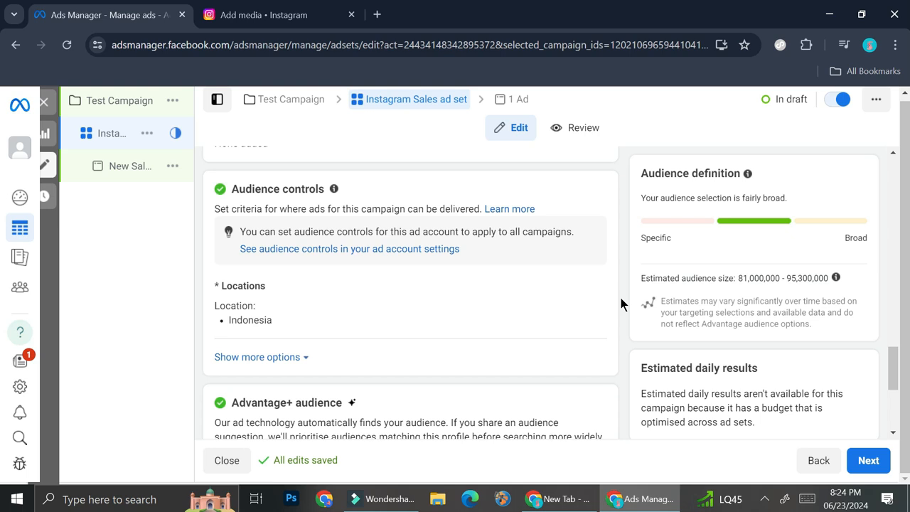
Step: Expand audience controls, dismiss the Lookalike tip and scroll past Indonesia, ages 21–65+ to Placements
left_click(256, 356)
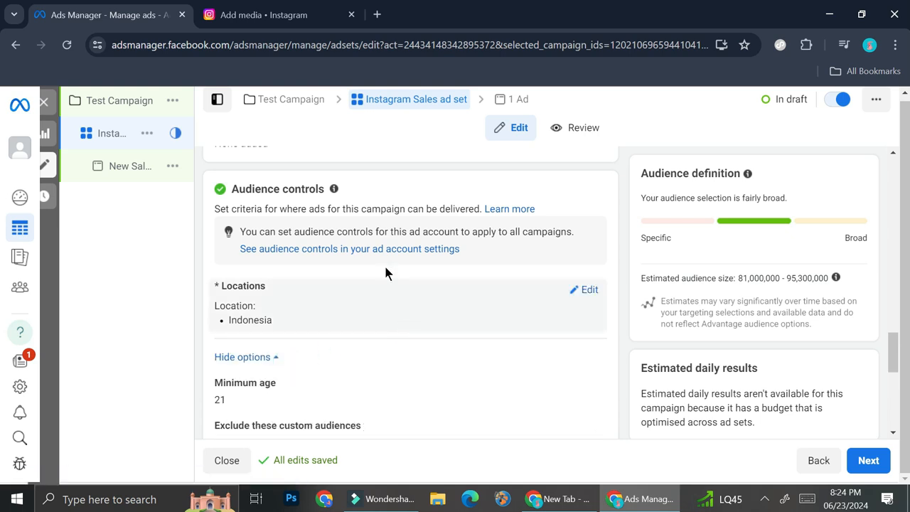
mouse_move(330, 254)
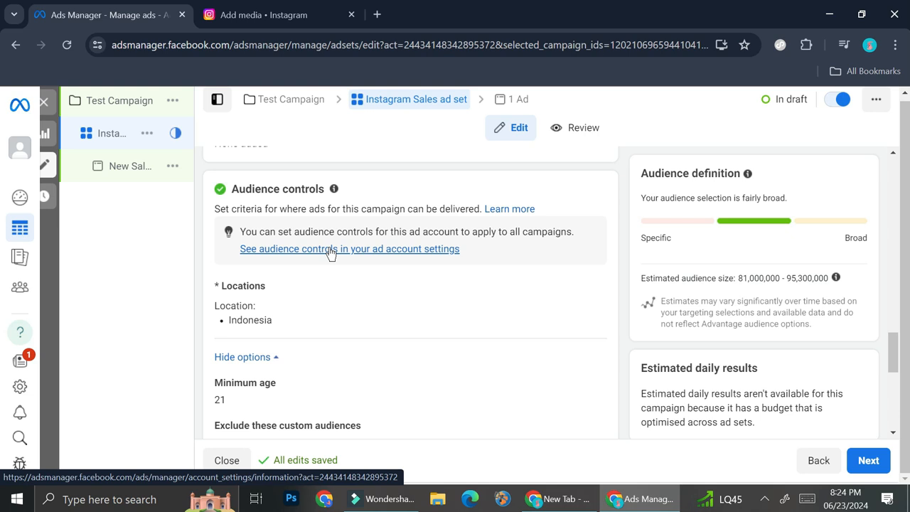
scroll("down", 3)
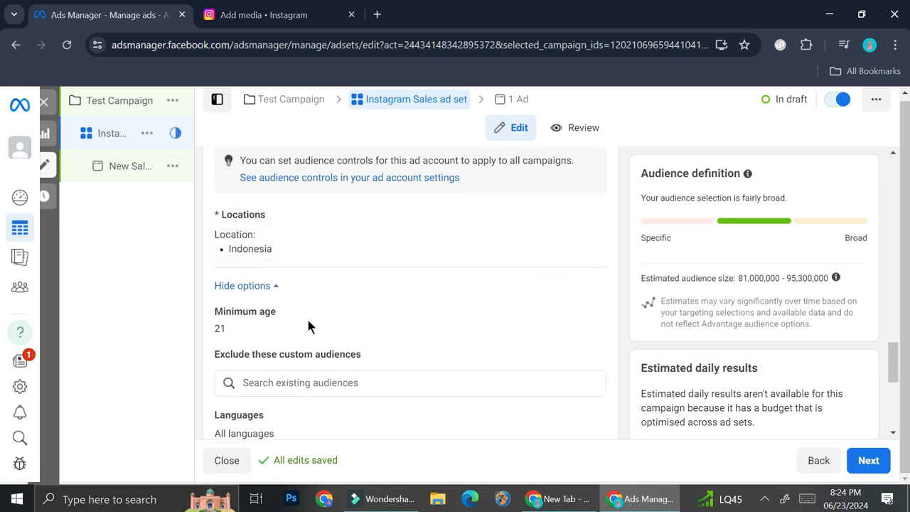
scroll("down", 3)
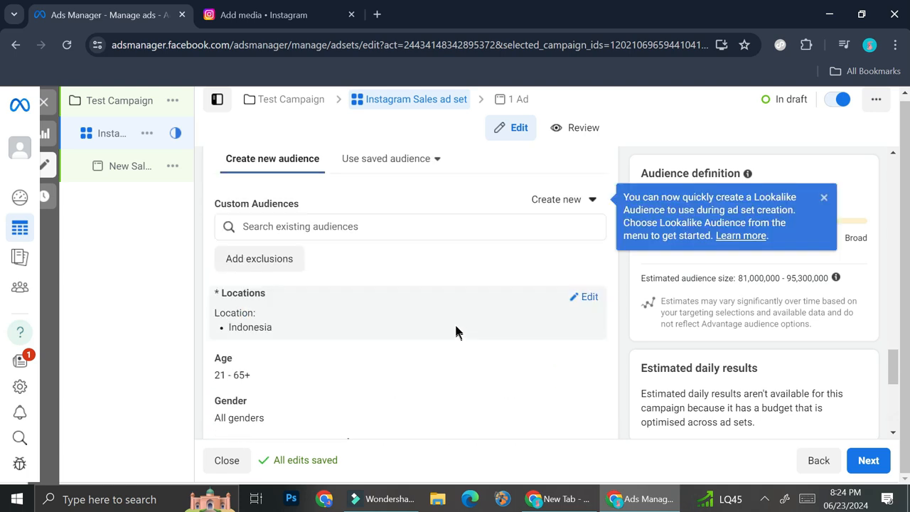
scroll("down", 3)
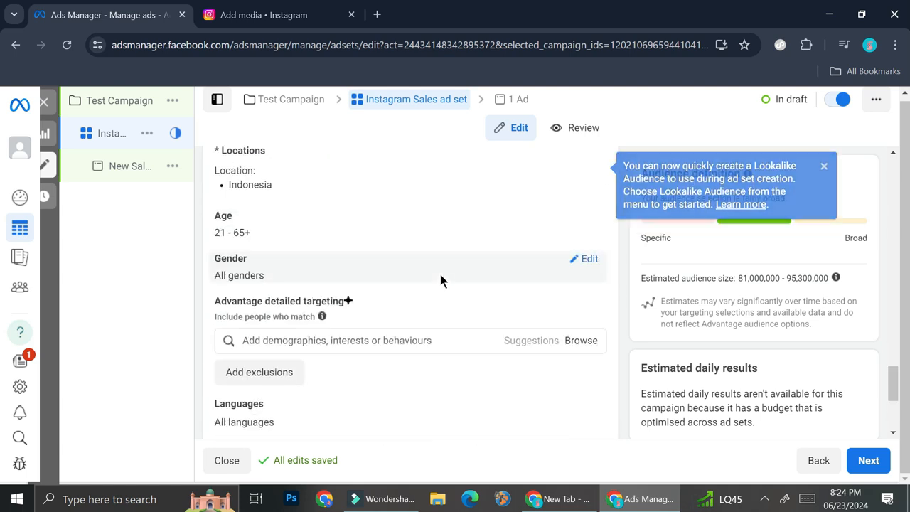
left_click(825, 165)
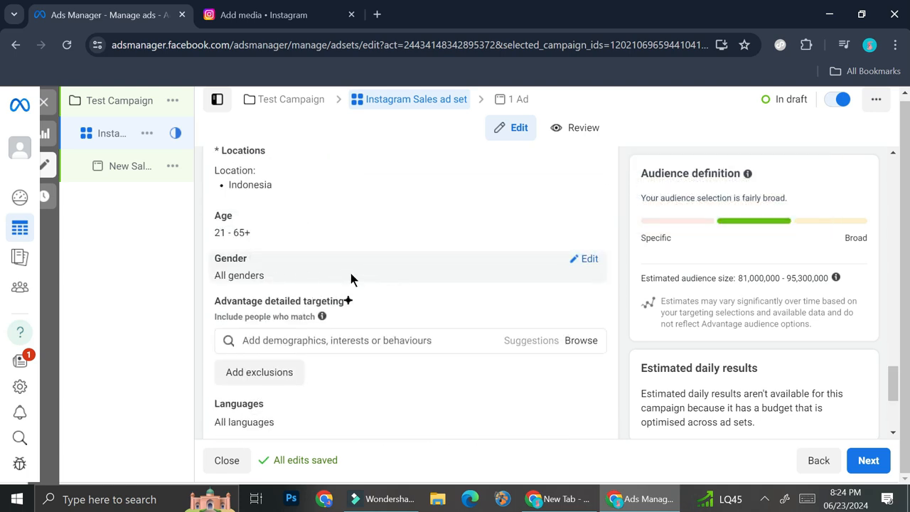
mouse_move(387, 295)
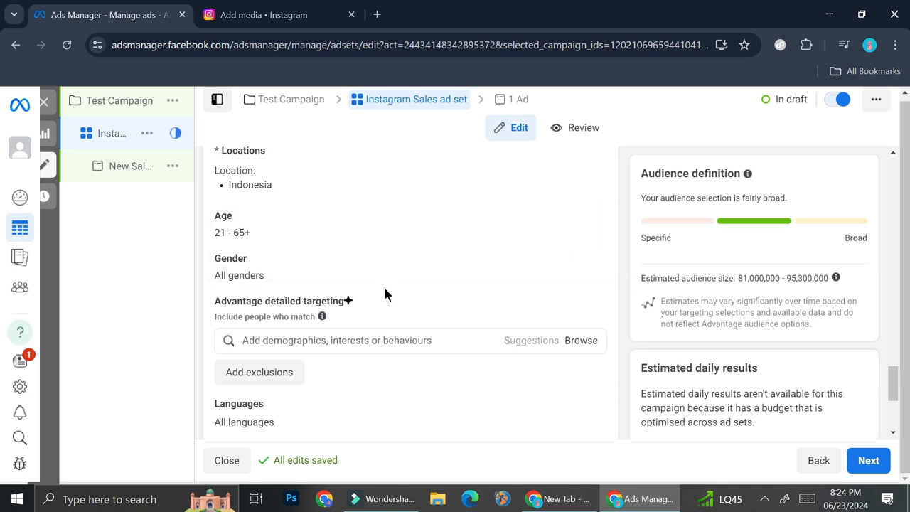
mouse_move(438, 333)
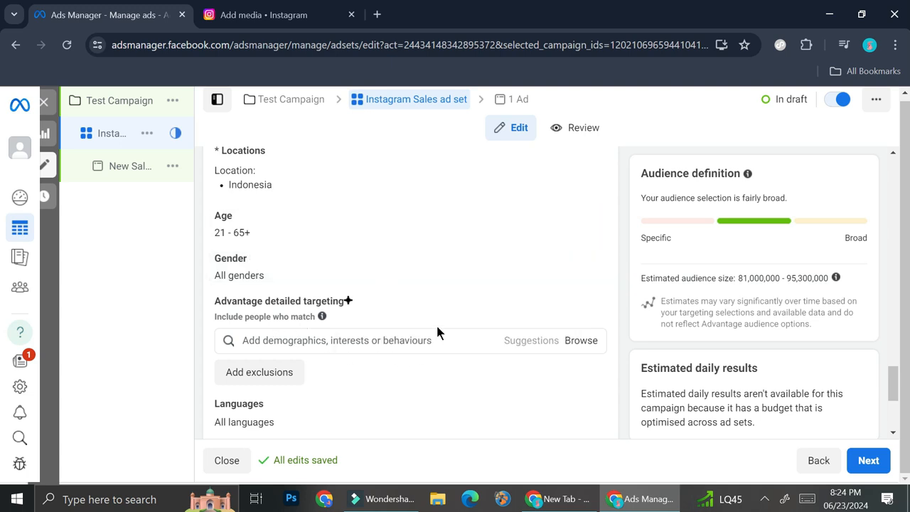
scroll("down", 3)
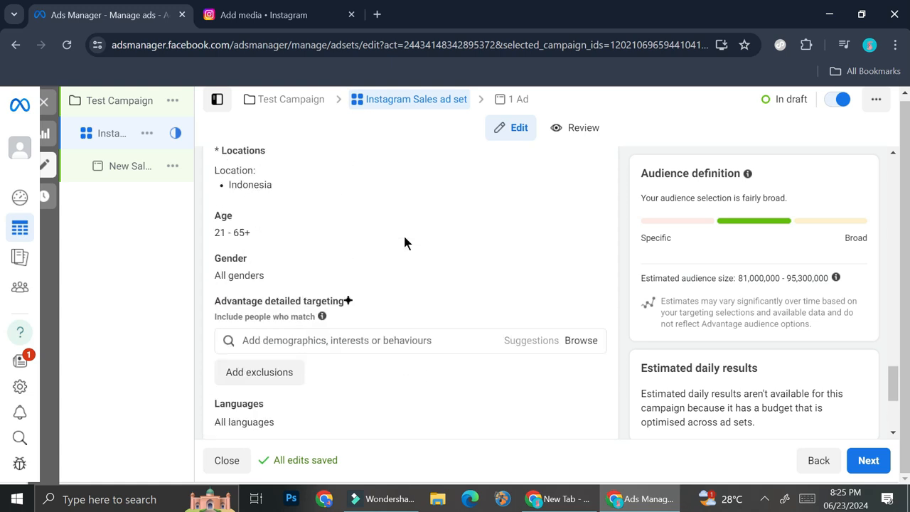
scroll("down", 3)
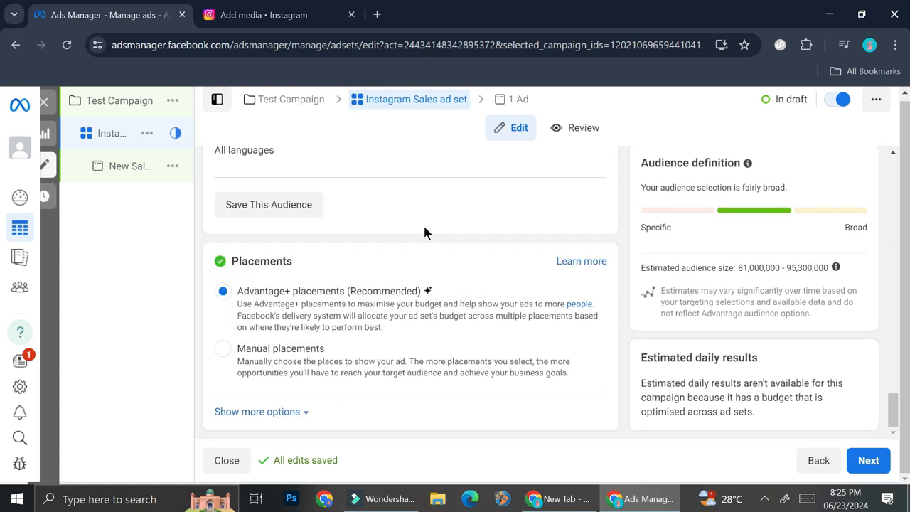
mouse_move(345, 320)
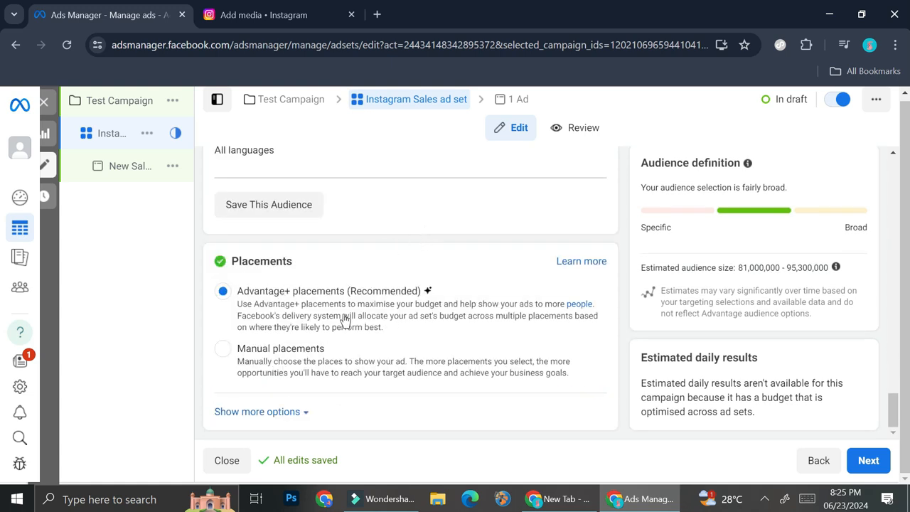
mouse_move(376, 302)
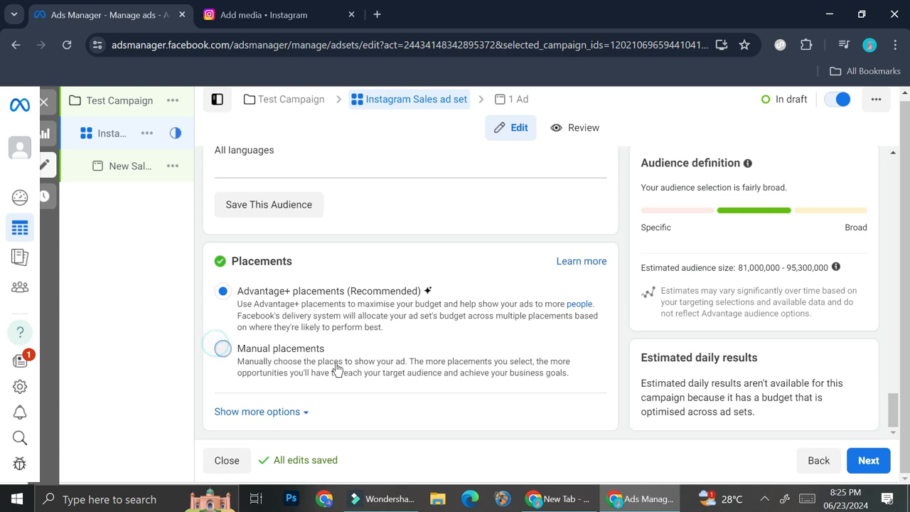
Step: Select Manual placements instead of Advantage+ placements for the ad set
left_click(222, 347)
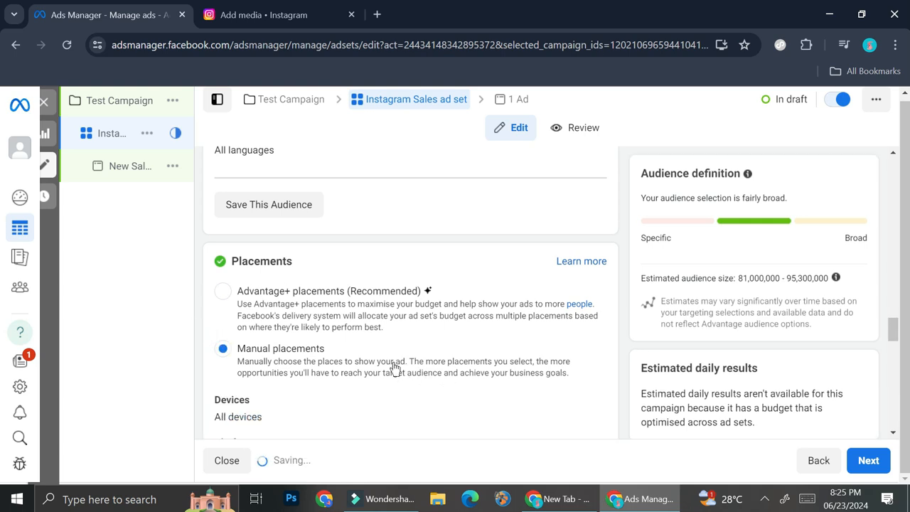
Step: Uncheck Facebook, Audience Network and Messenger so only Instagram remains as platform
scroll("down", 3)
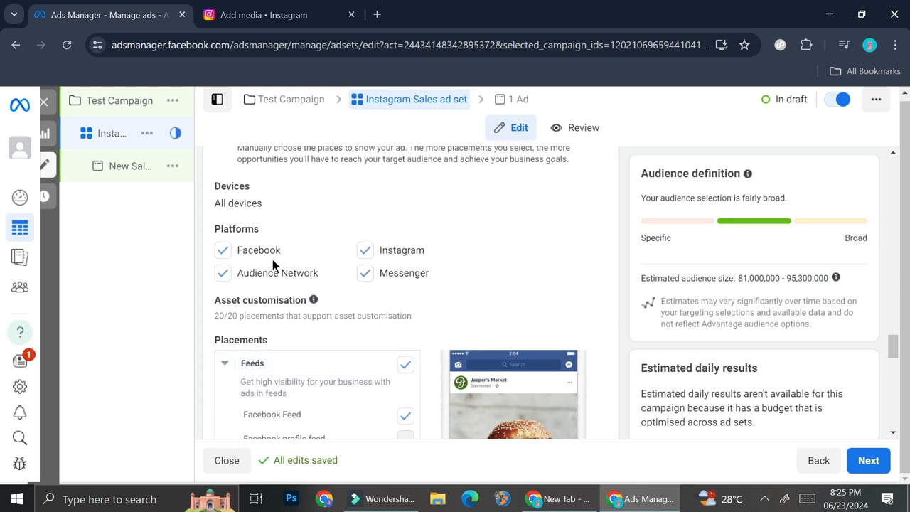
mouse_move(225, 273)
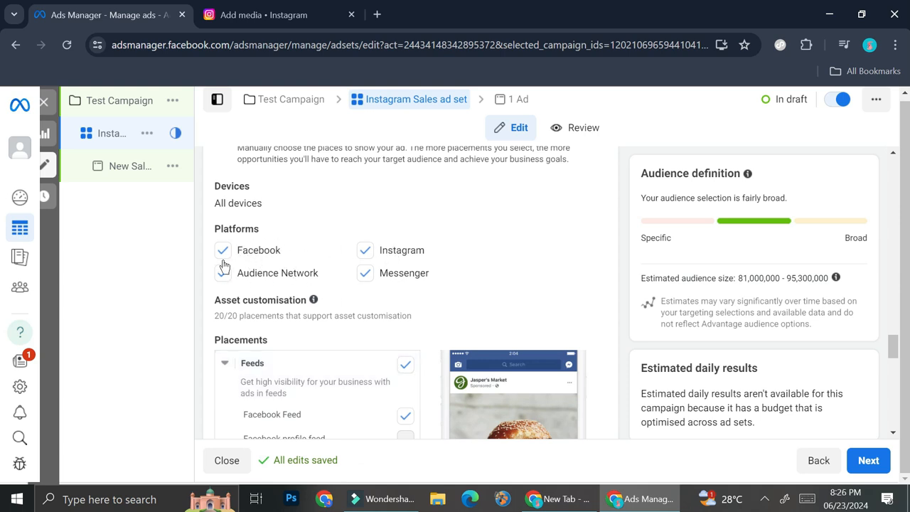
left_click(223, 251)
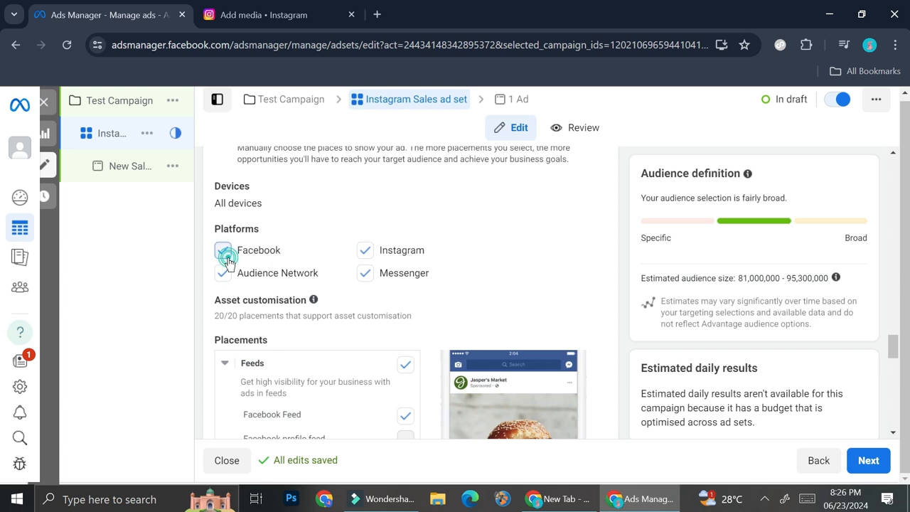
left_click(222, 250)
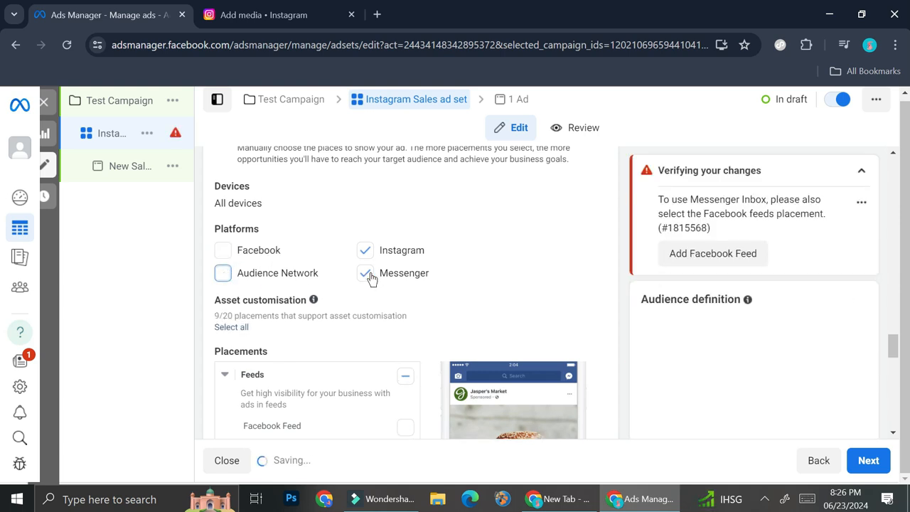
left_click(364, 274)
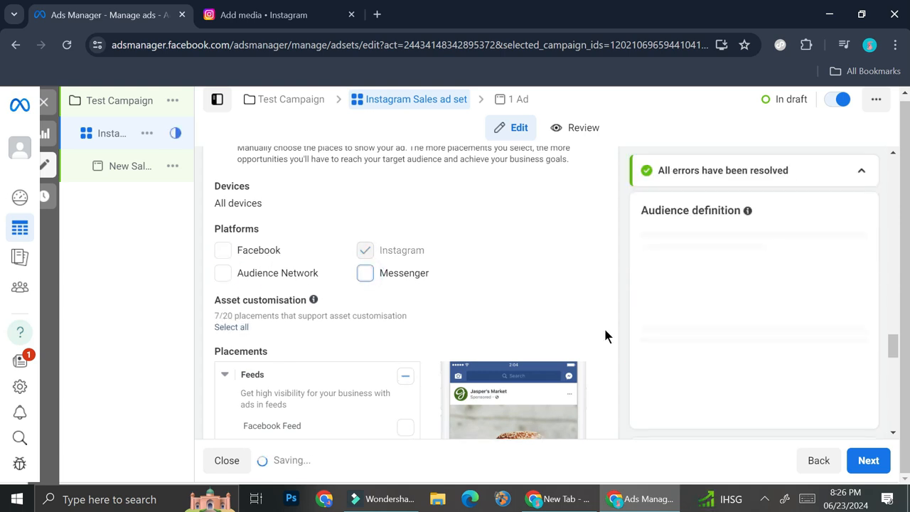
left_click(364, 250)
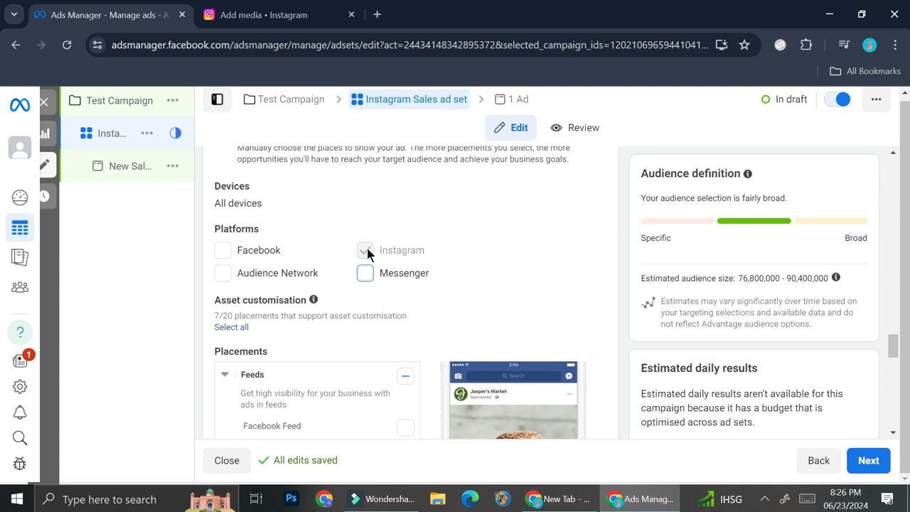
left_click(364, 250)
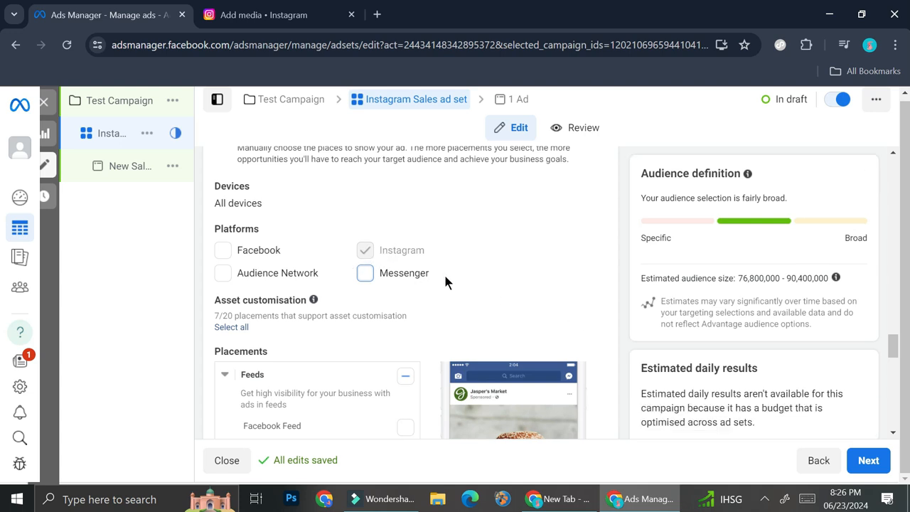
scroll("down", 3)
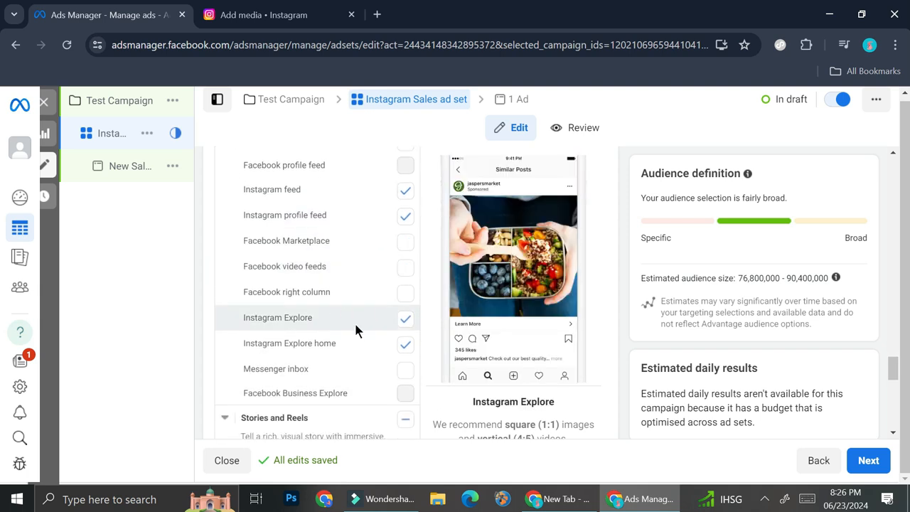
Step: Scroll through the Instagram placements list and continue to the New Sales ad setup
scroll("down", 3)
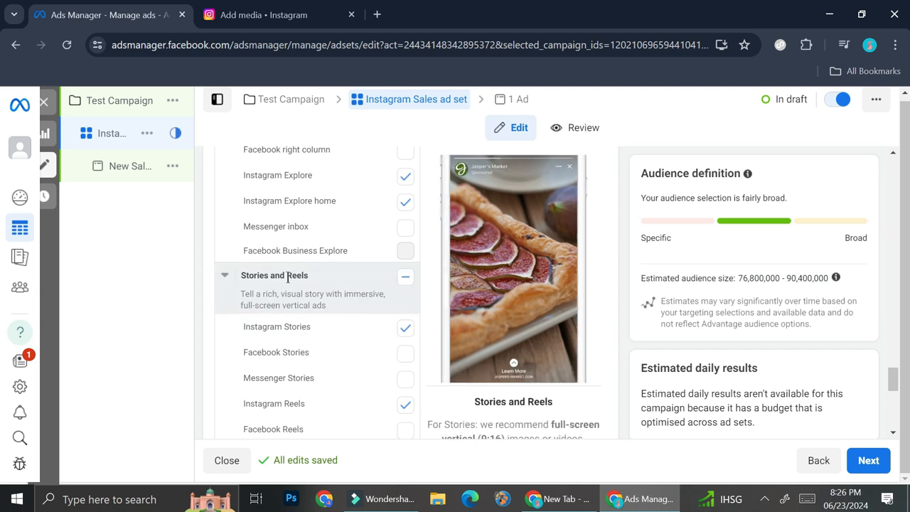
scroll("down", 3)
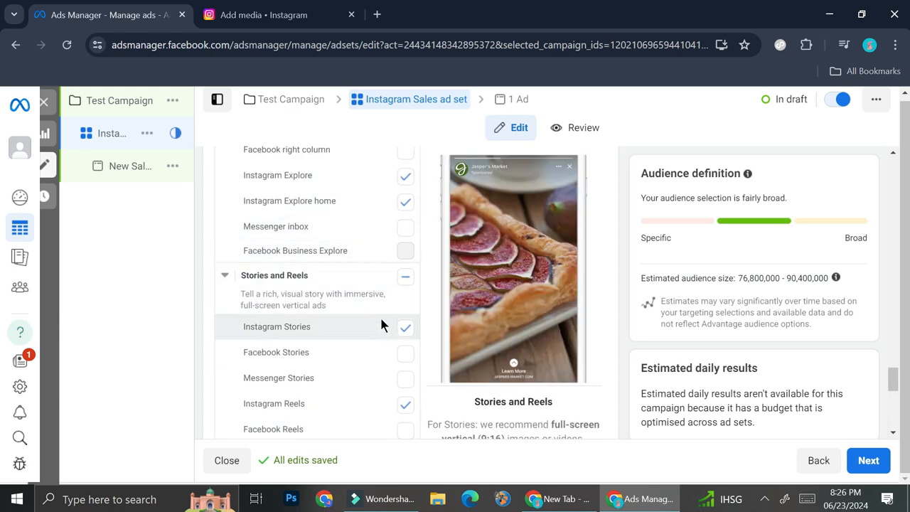
scroll("down", 3)
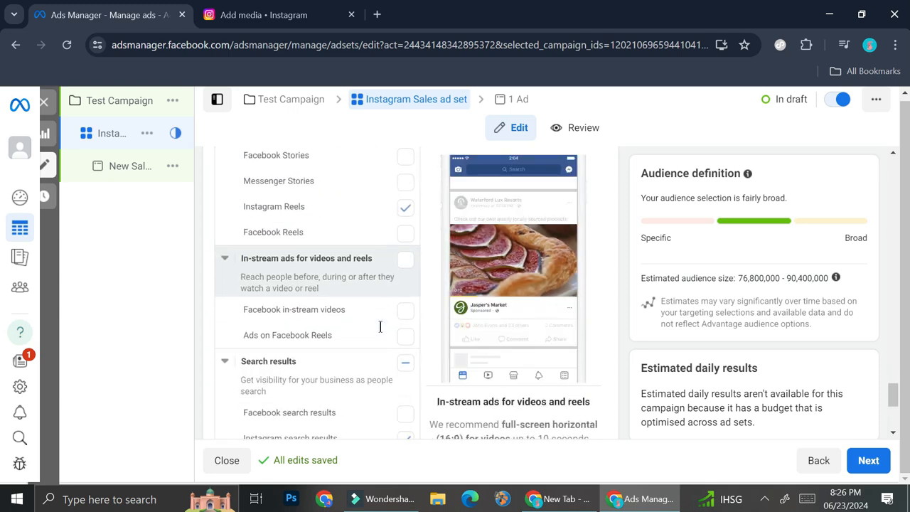
scroll("down", 3)
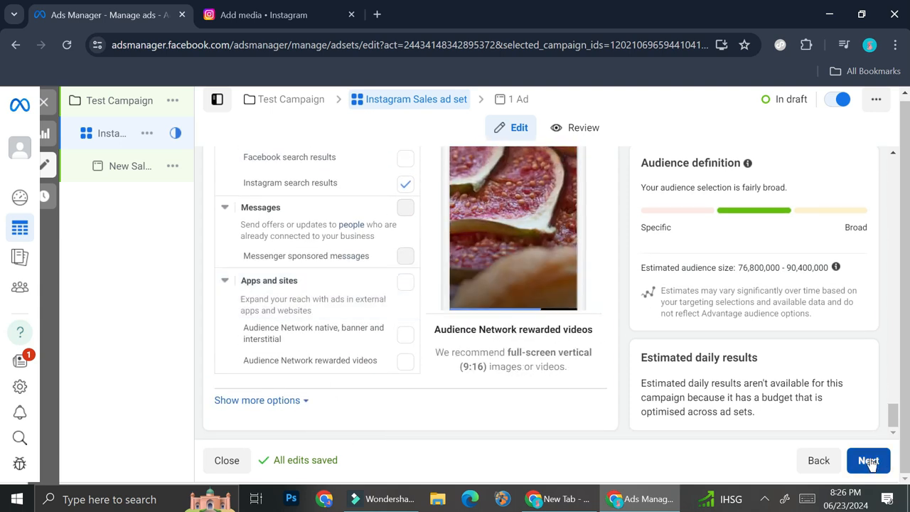
left_click(868, 460)
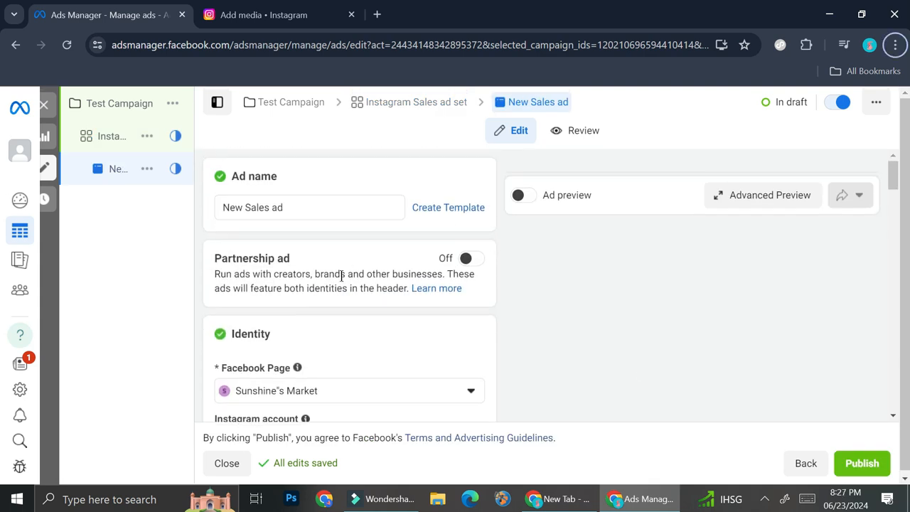
mouse_move(358, 267)
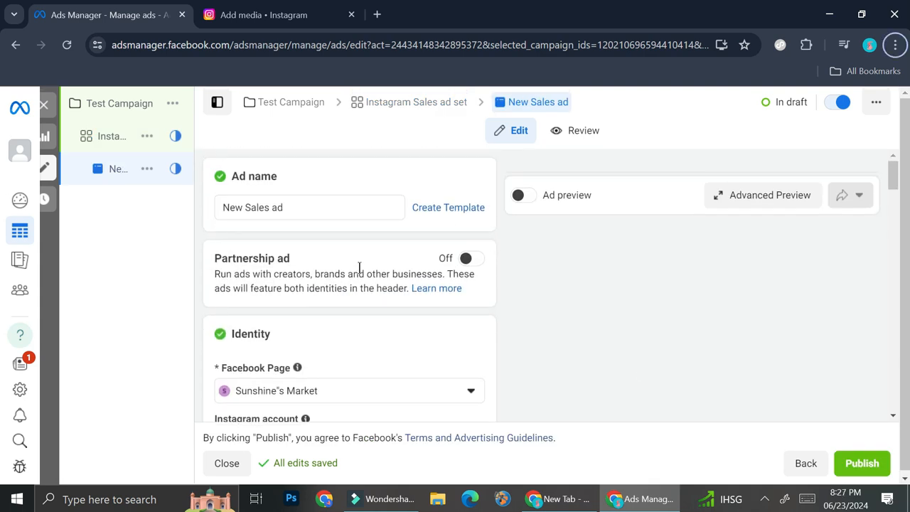
mouse_move(362, 274)
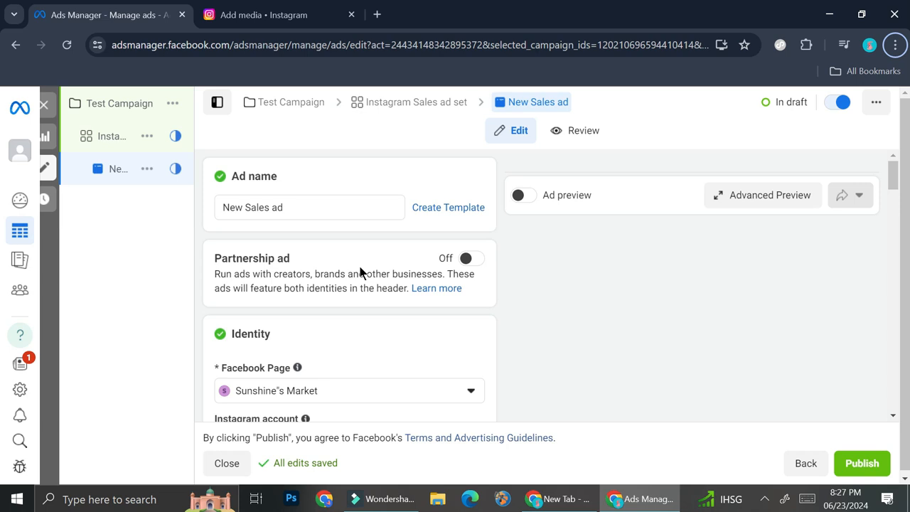
mouse_move(358, 288)
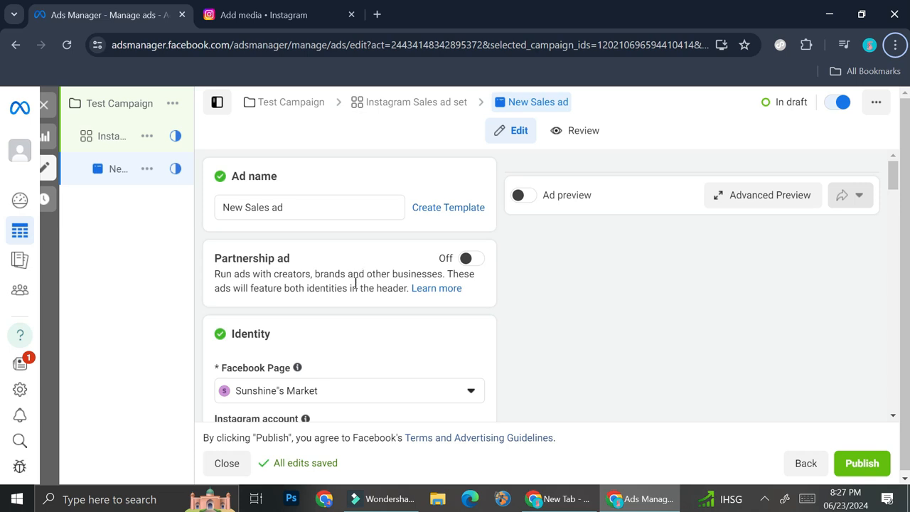
scroll("down", 3)
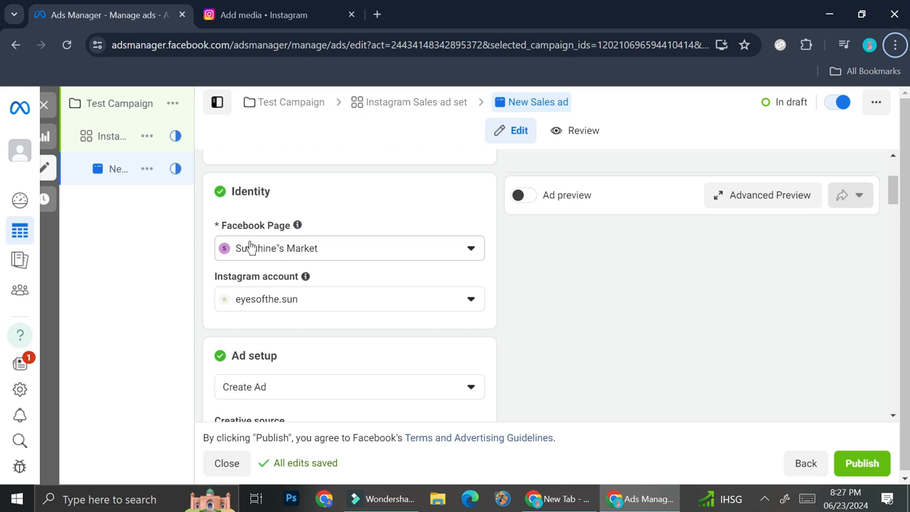
mouse_move(377, 347)
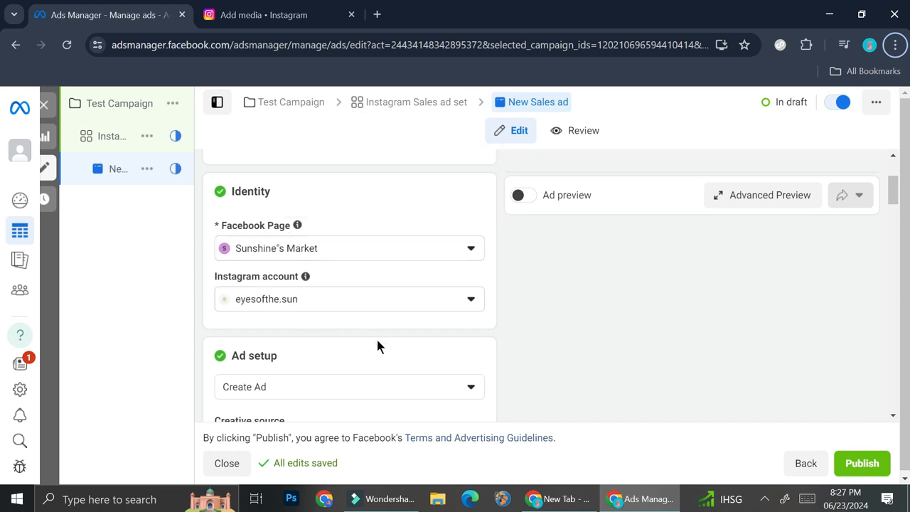
mouse_move(309, 293)
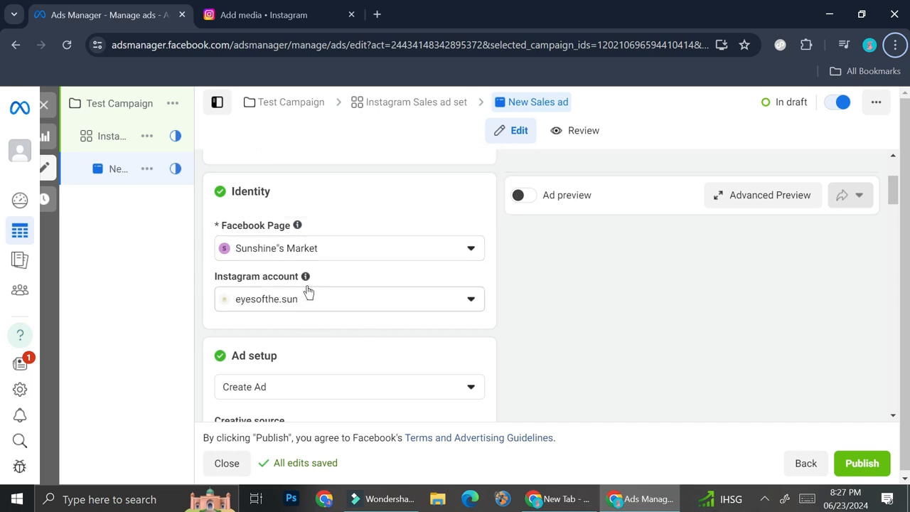
left_click(348, 299)
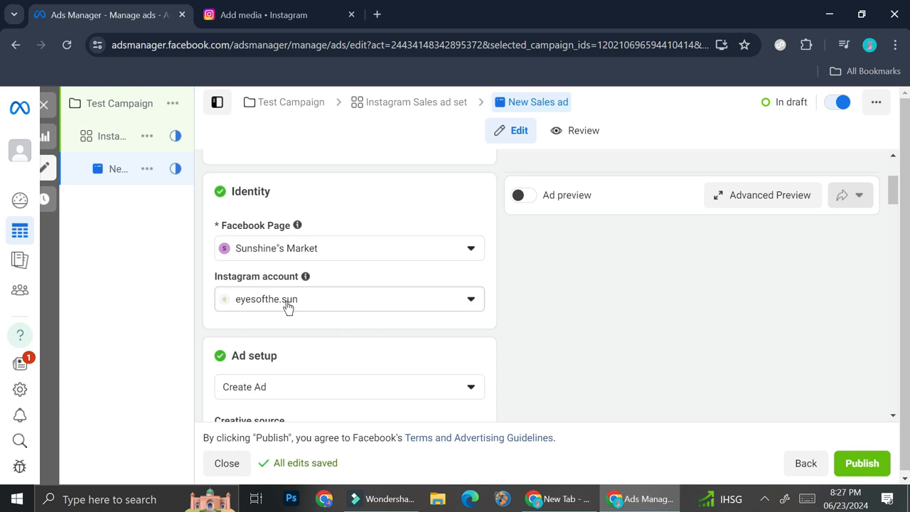
scroll("down", 3)
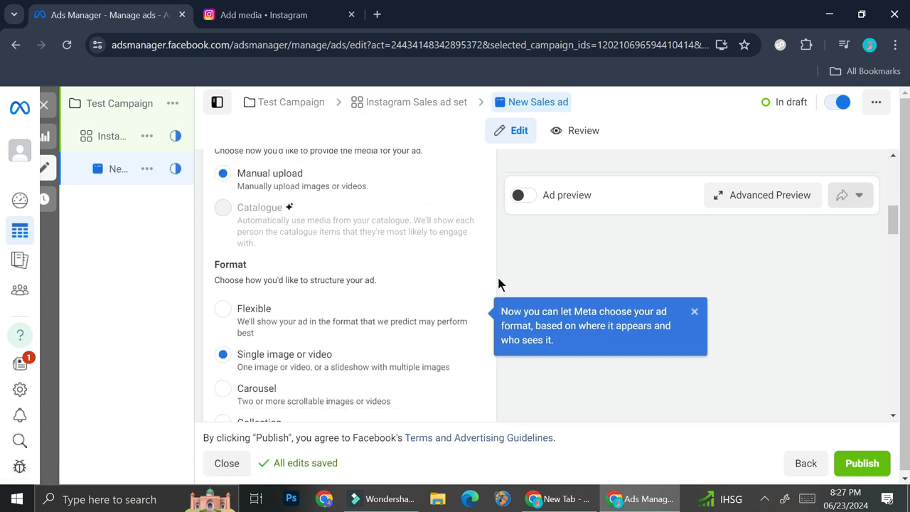
Step: Scroll past Creative source and Format to Ad creative and expand the Add media choices
scroll("down", 3)
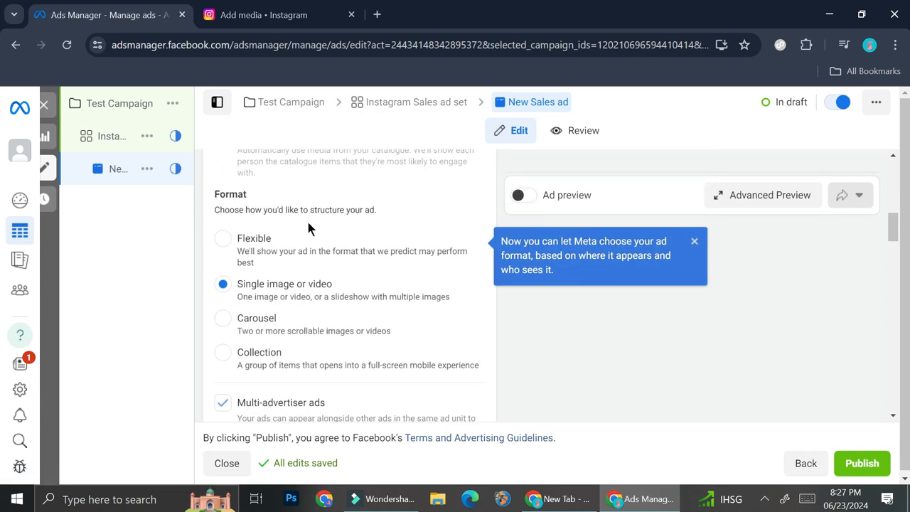
mouse_move(248, 247)
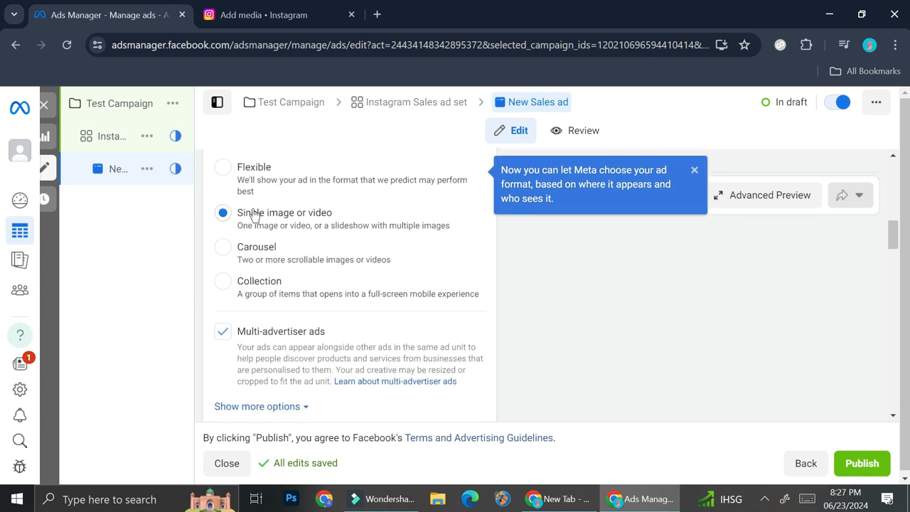
scroll("down", 3)
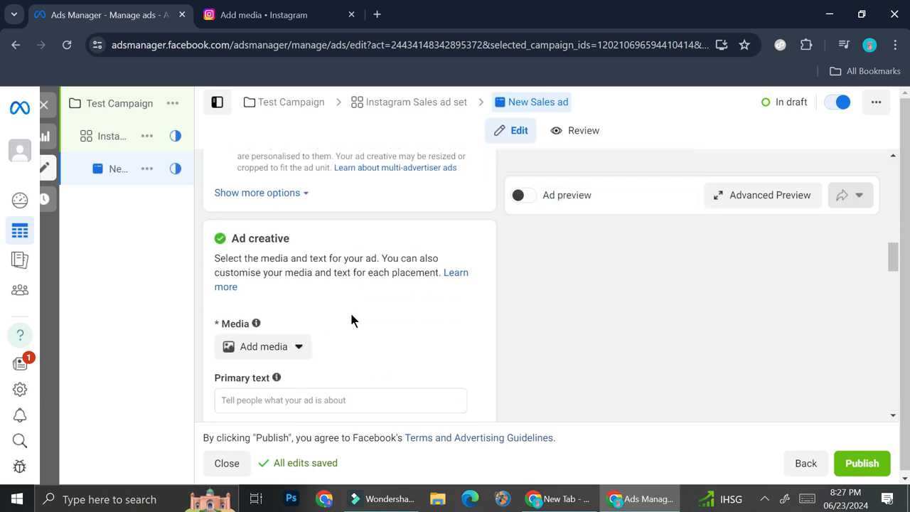
left_click(263, 347)
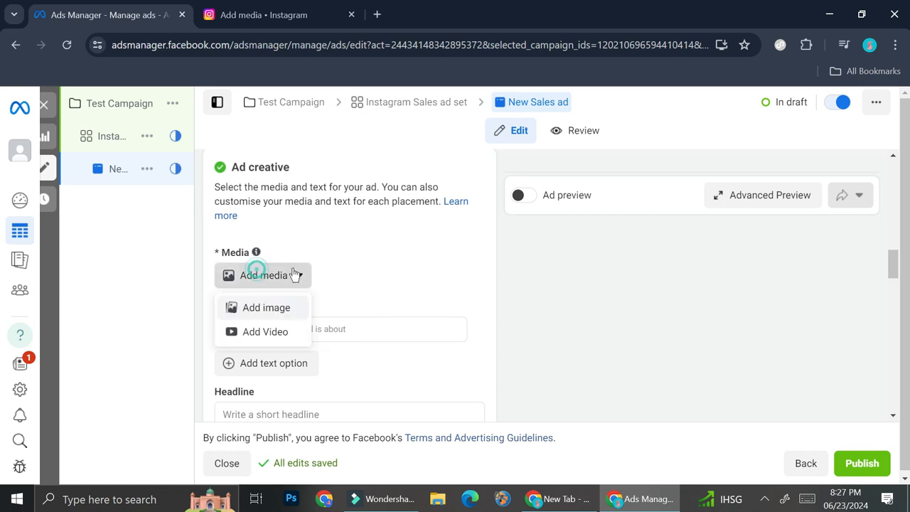
Step: Add an image, upload the Coming Soon file and accept its placement crops to reach Optimise
left_click(266, 308)
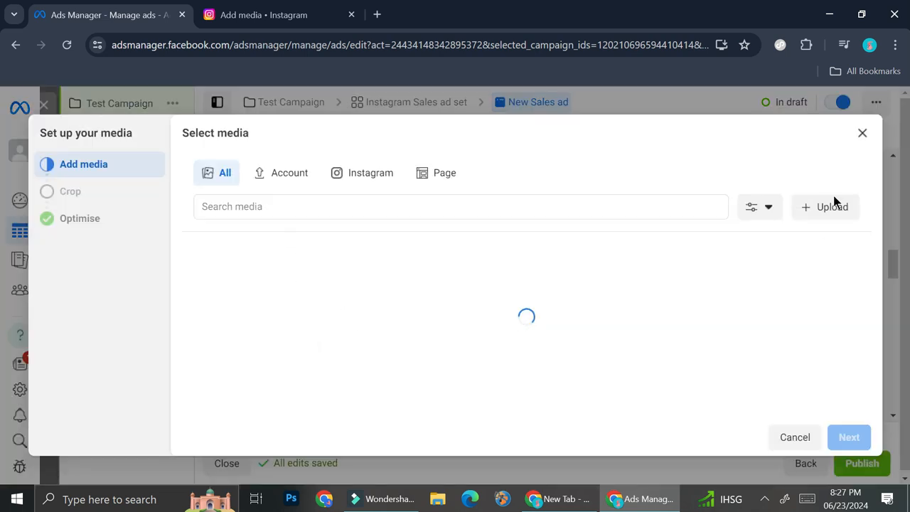
left_click(825, 208)
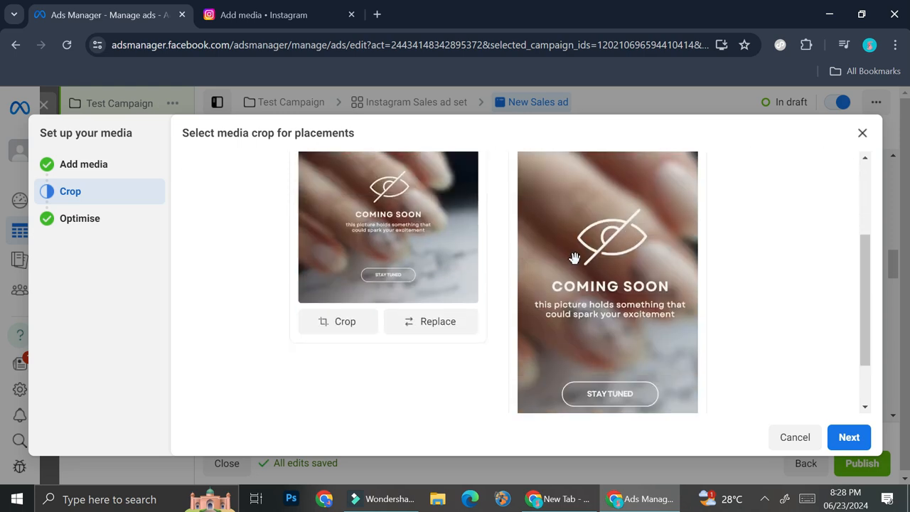
scroll("down", 3)
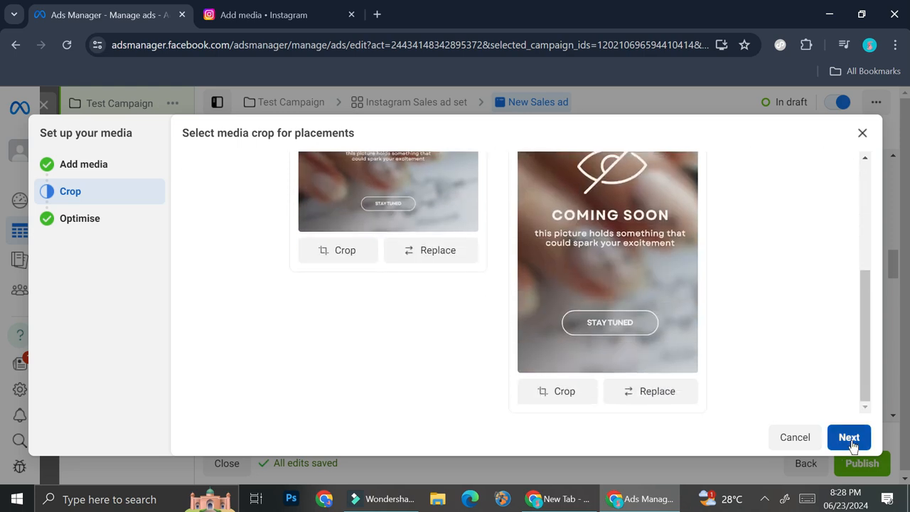
left_click(848, 438)
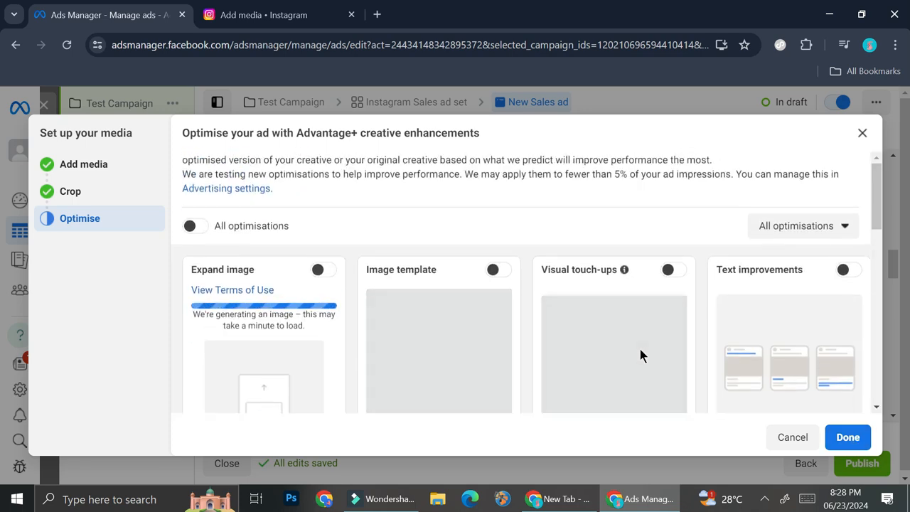
Step: Confirm Done in the Optimise step so the Coming Soon image attaches across 7 placements
scroll("down", 3)
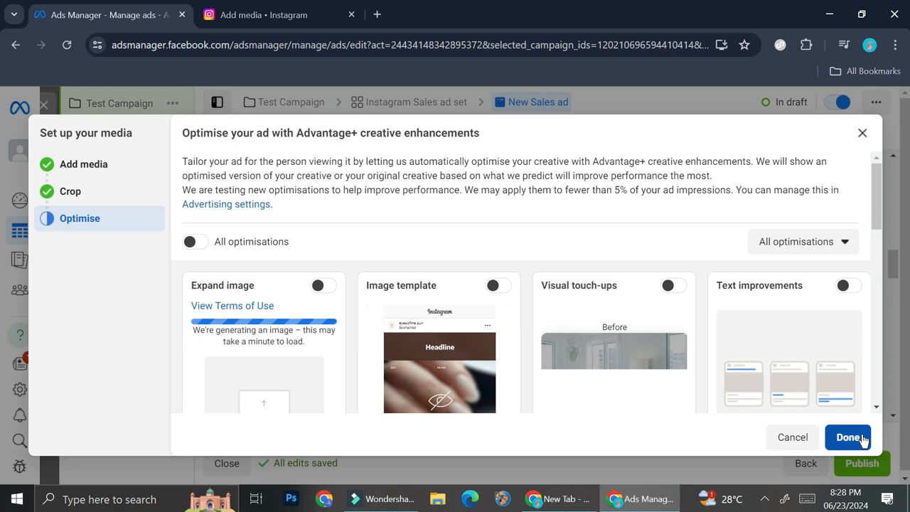
left_click(848, 437)
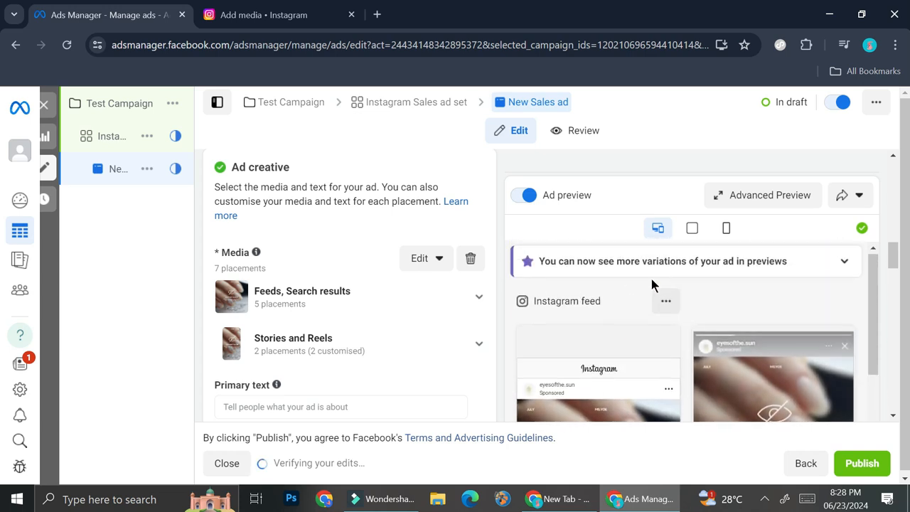
scroll("down", 3)
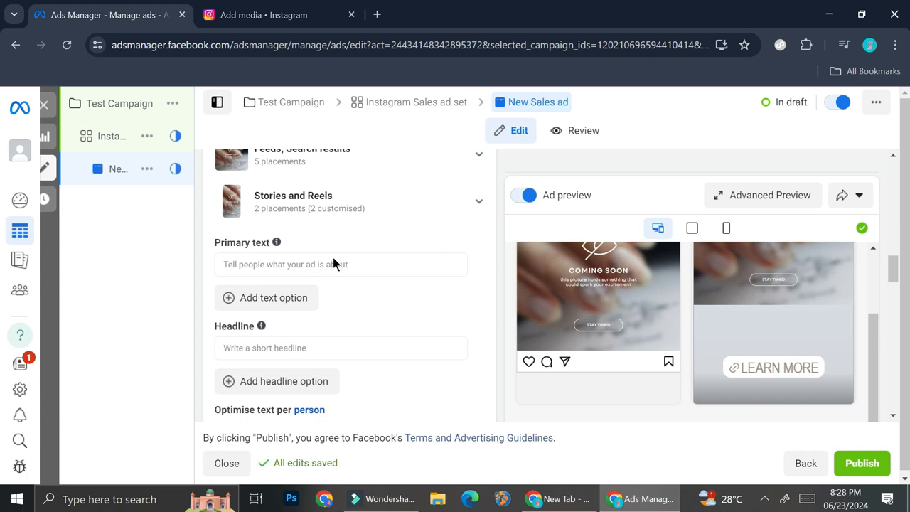
scroll("down", 3)
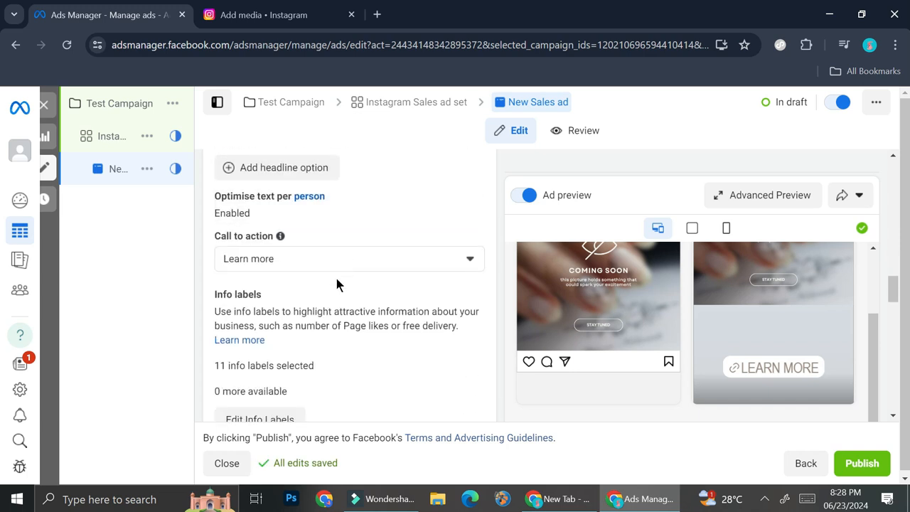
scroll("down", 3)
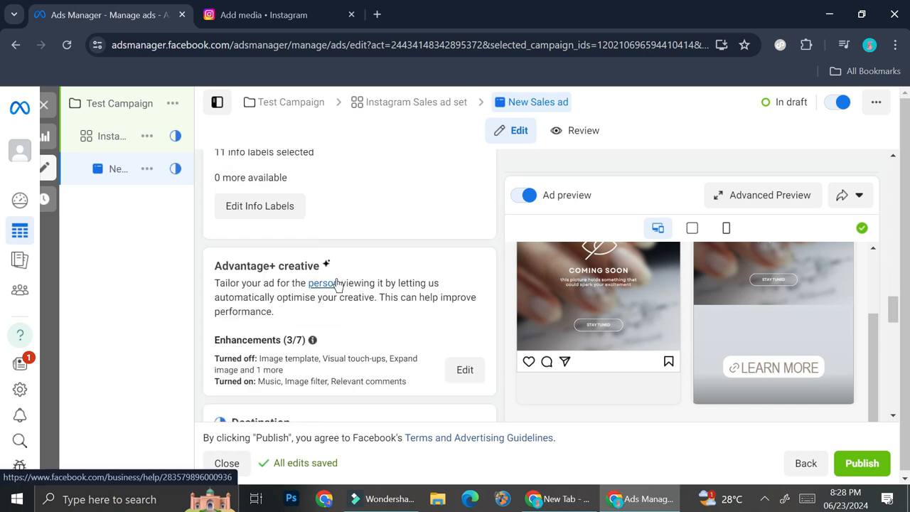
scroll("down", 3)
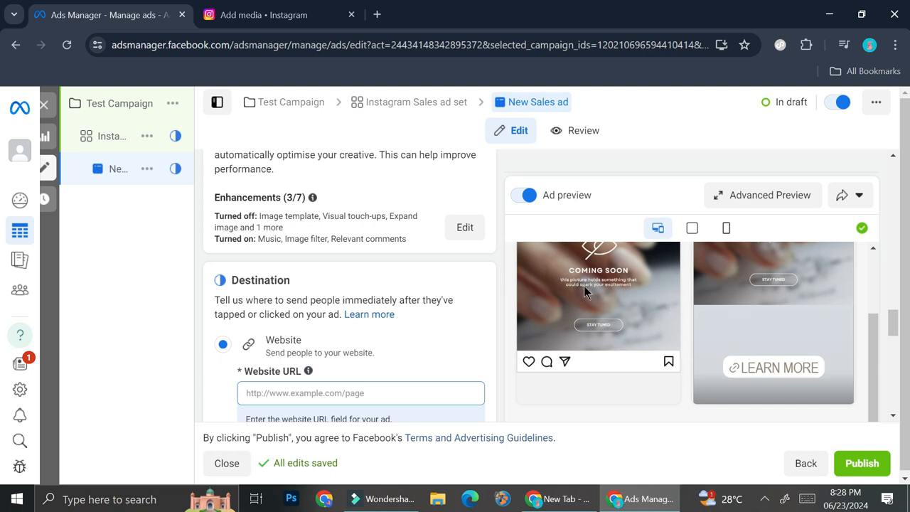
mouse_move(424, 281)
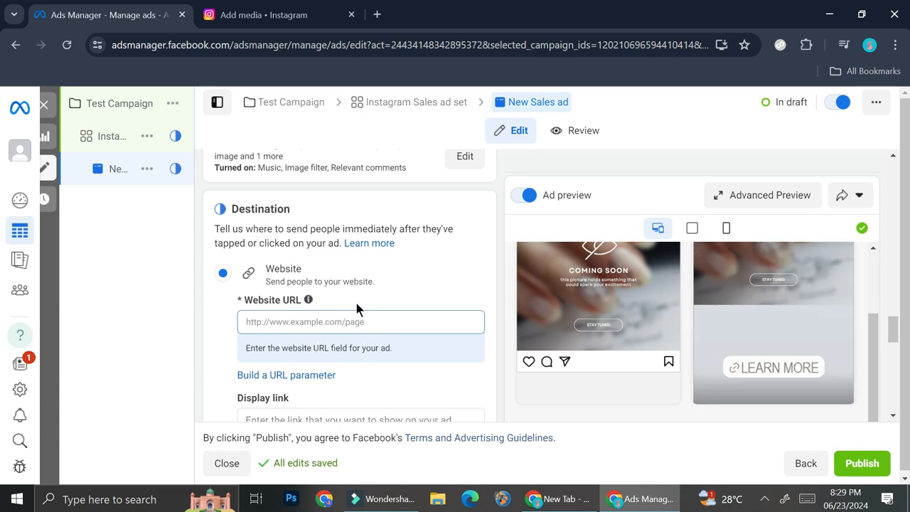
scroll("down", 3)
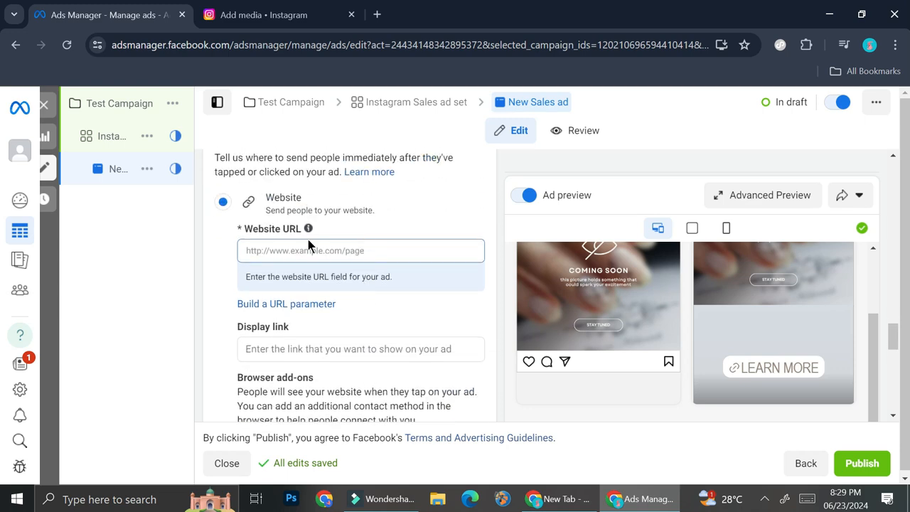
scroll("down", 3)
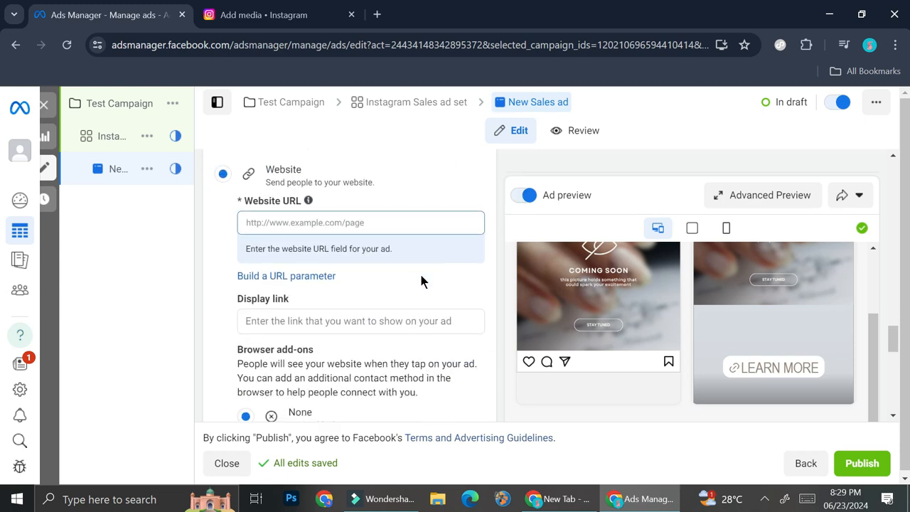
scroll("down", 3)
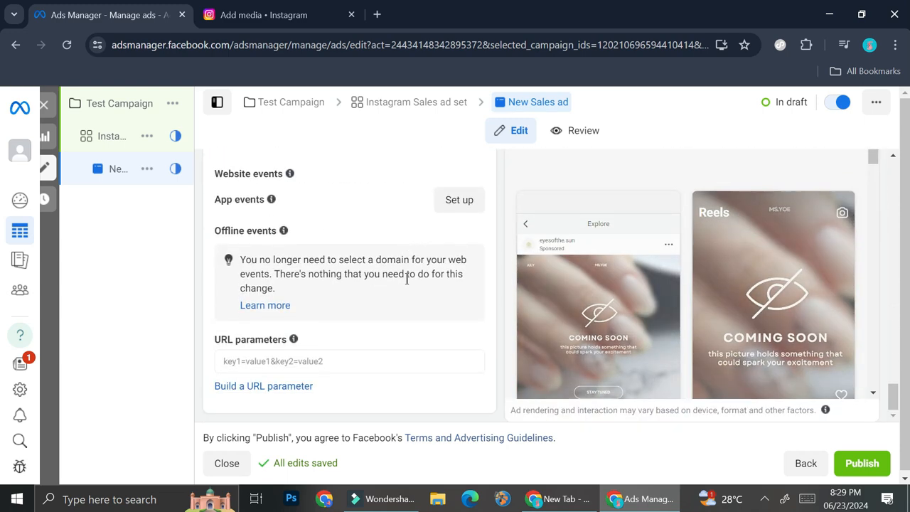